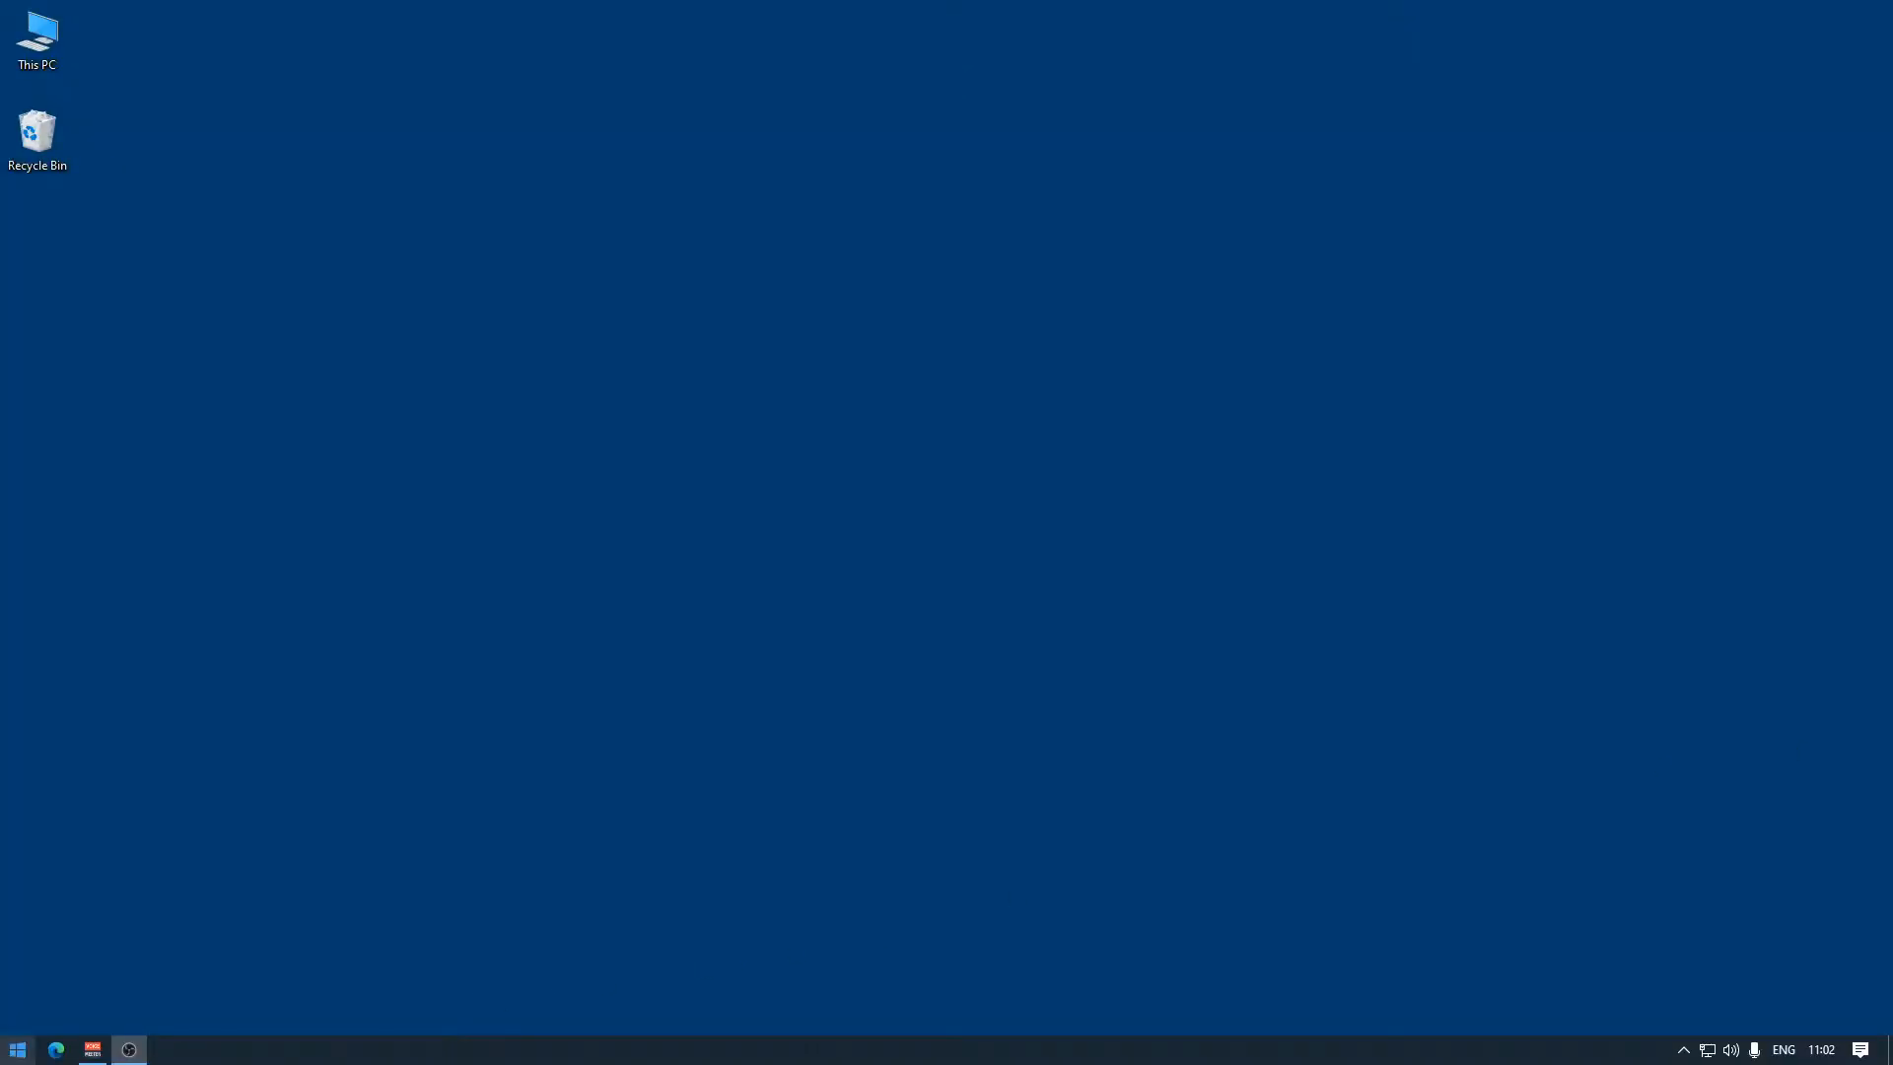
# Launch Edge and open account.eon-xr.com in a new tab beside the EON Reality site.
pyautogui.click(54, 1049)
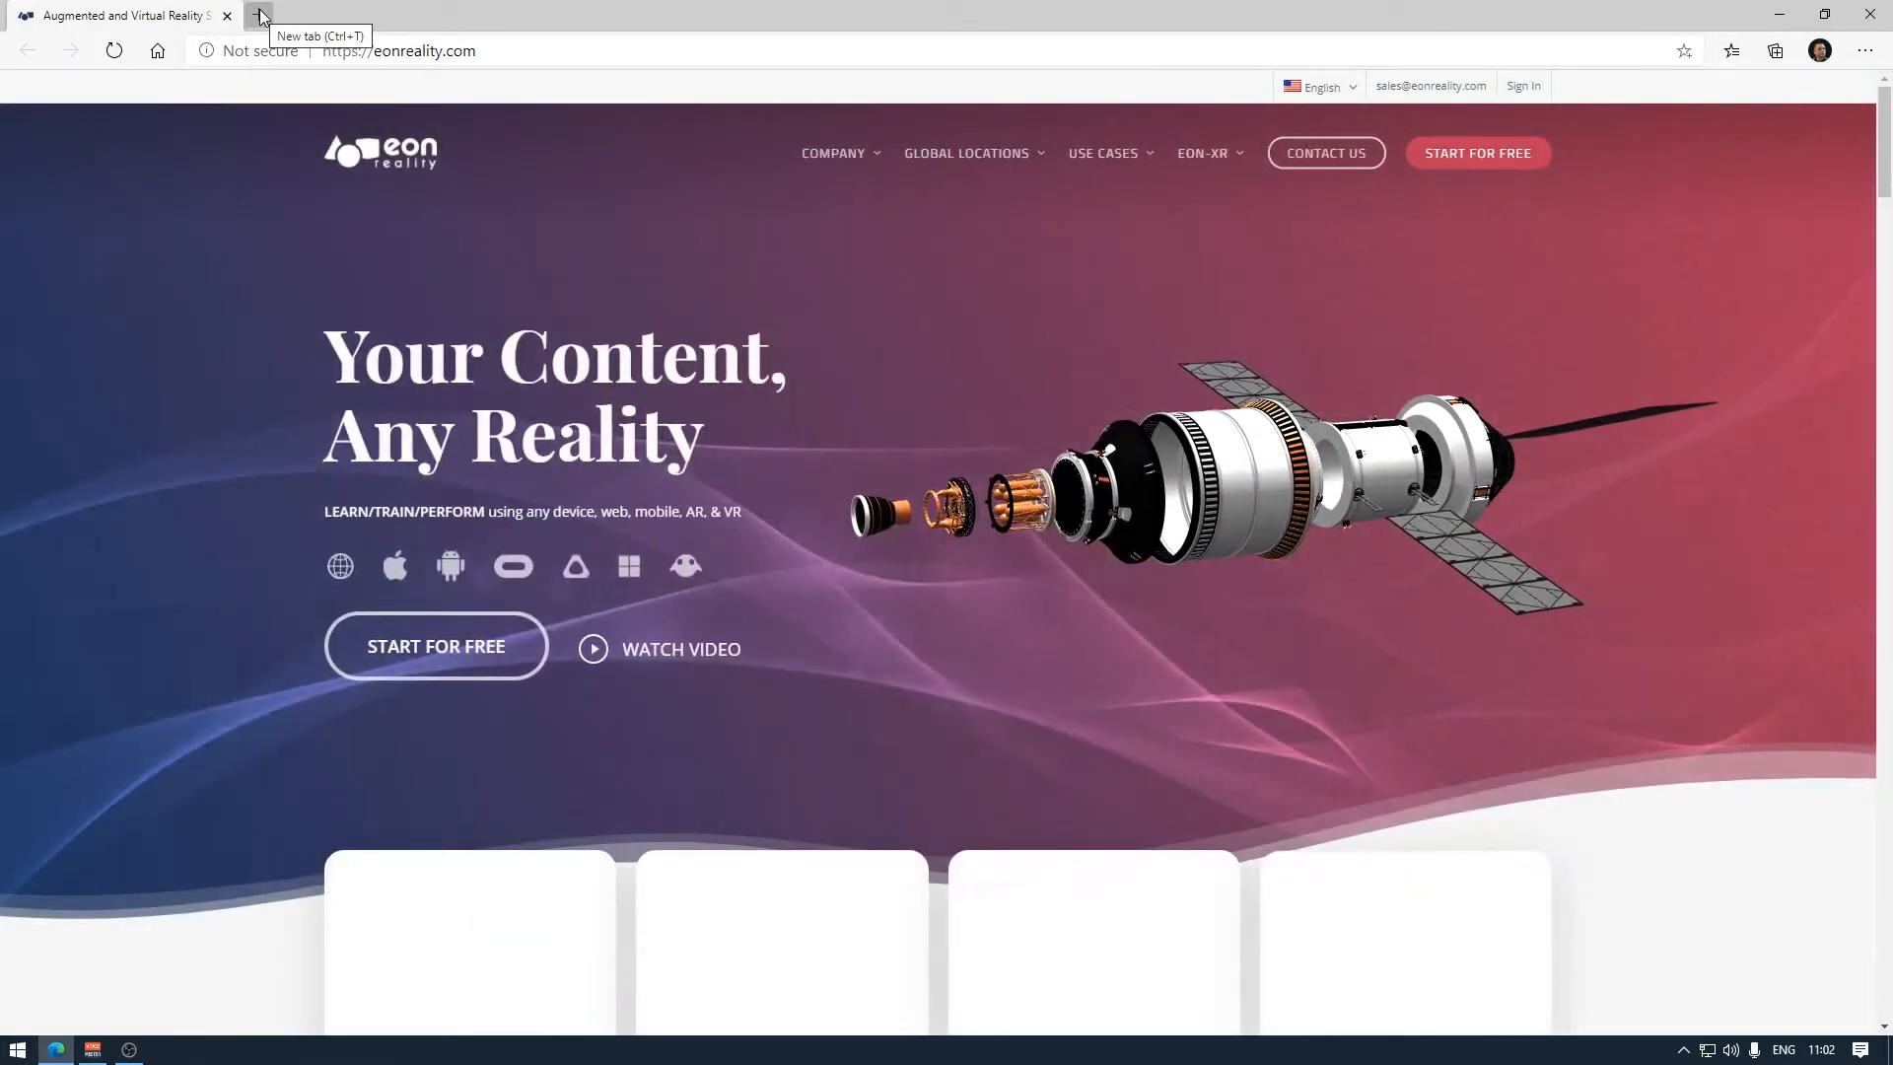
pyautogui.click(261, 15)
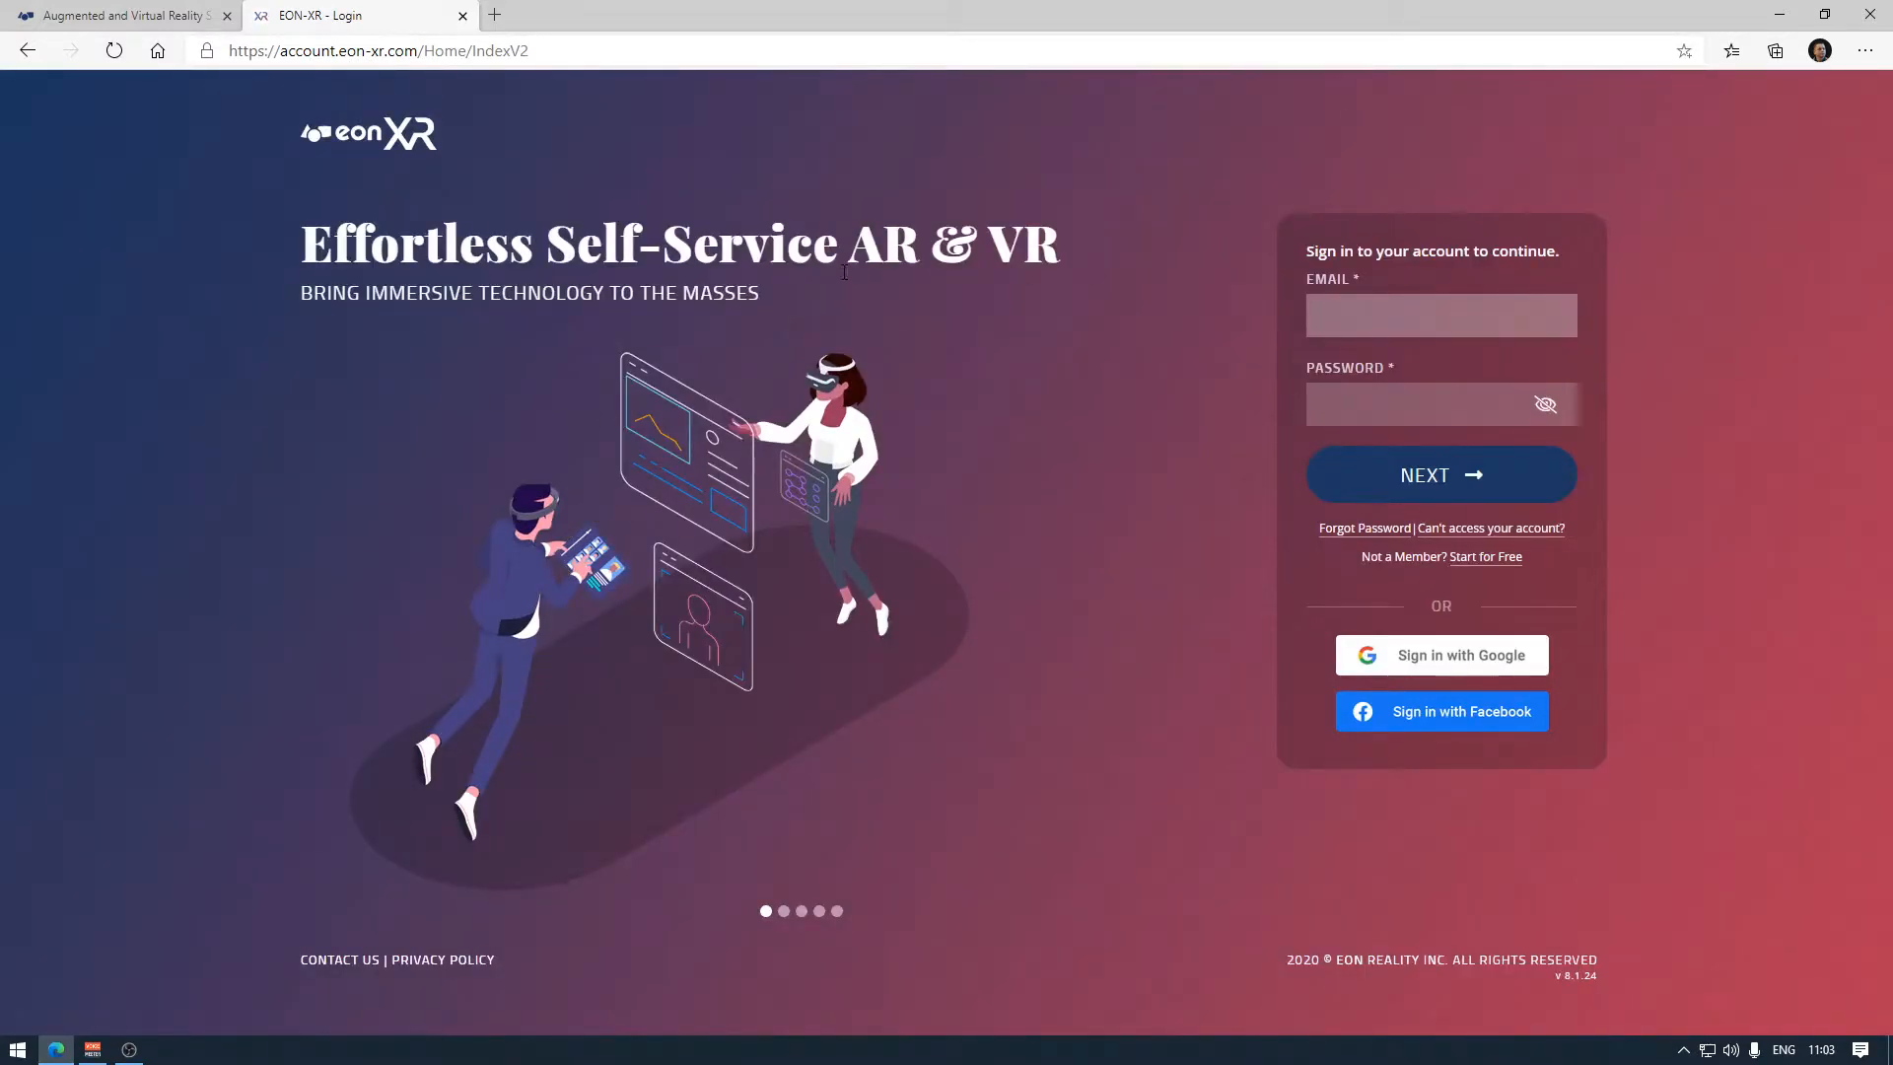
pyautogui.click(1441, 316)
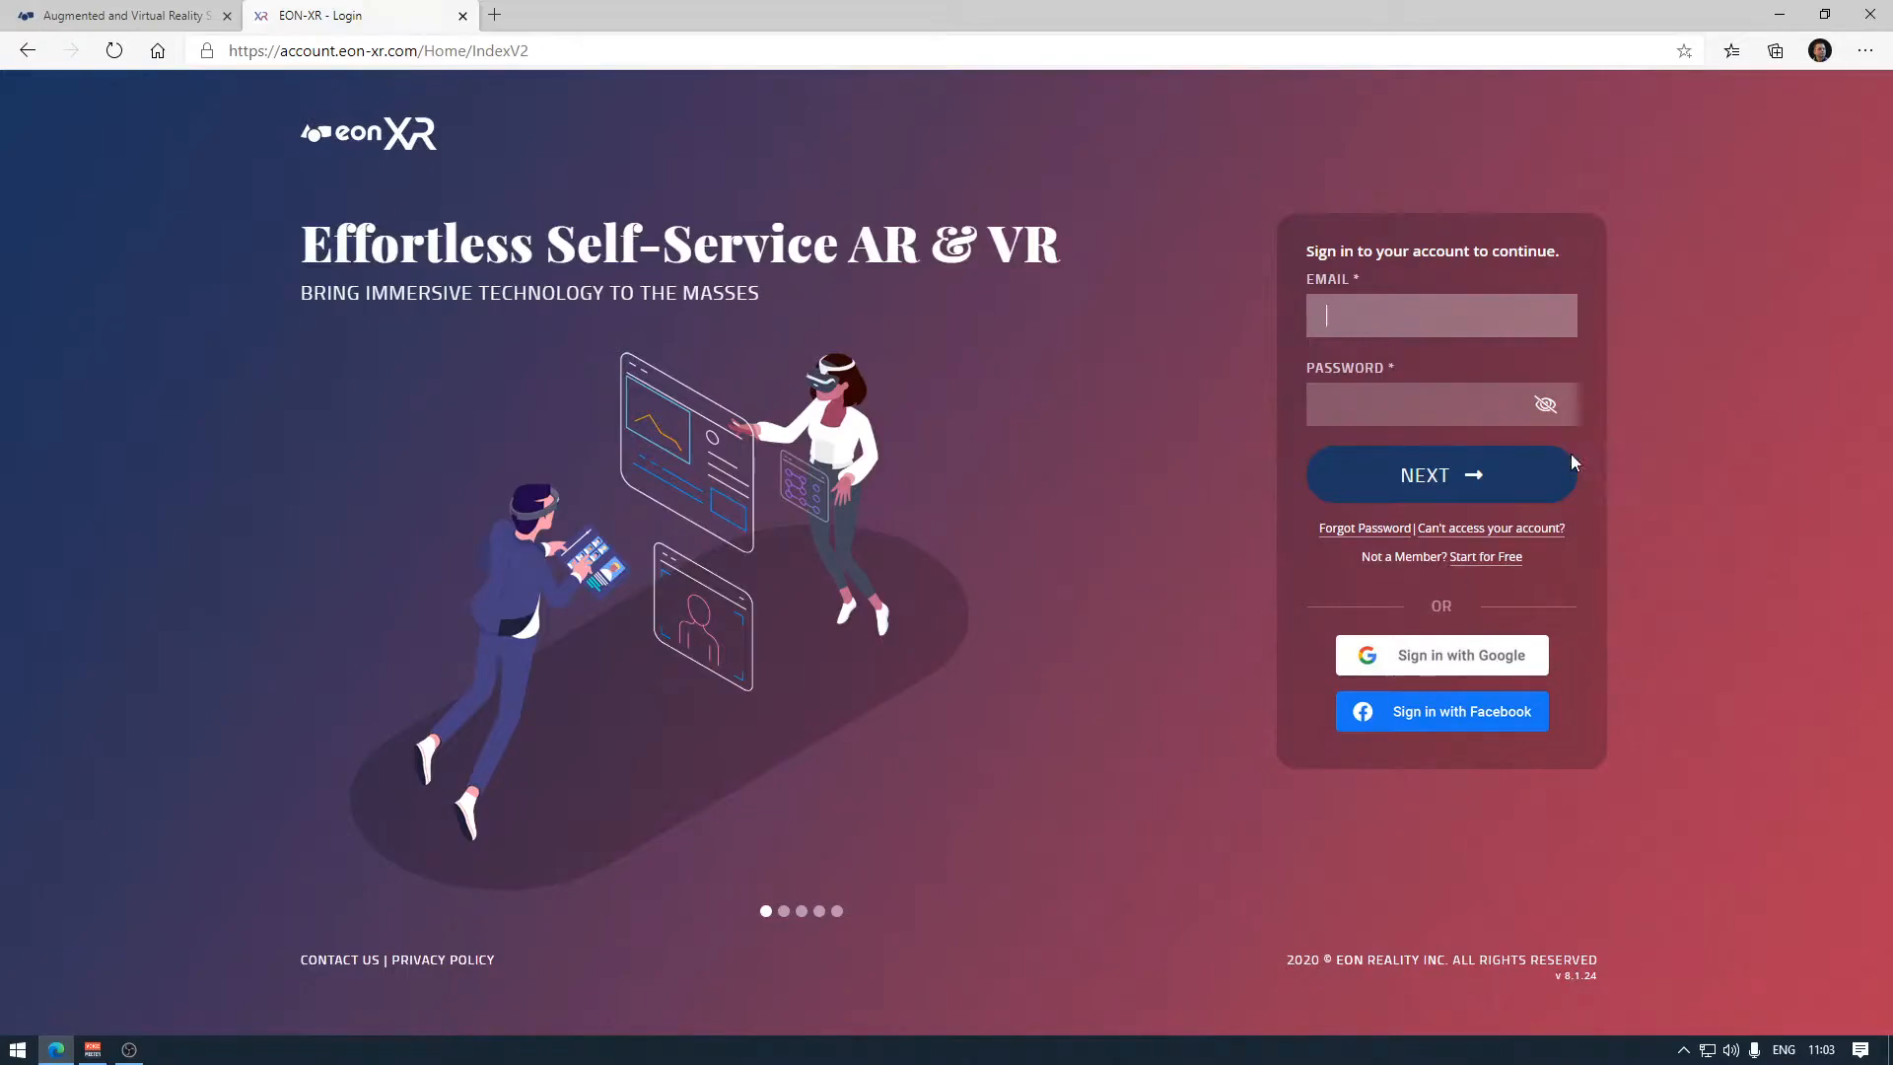
pyautogui.moveTo(1485, 556)
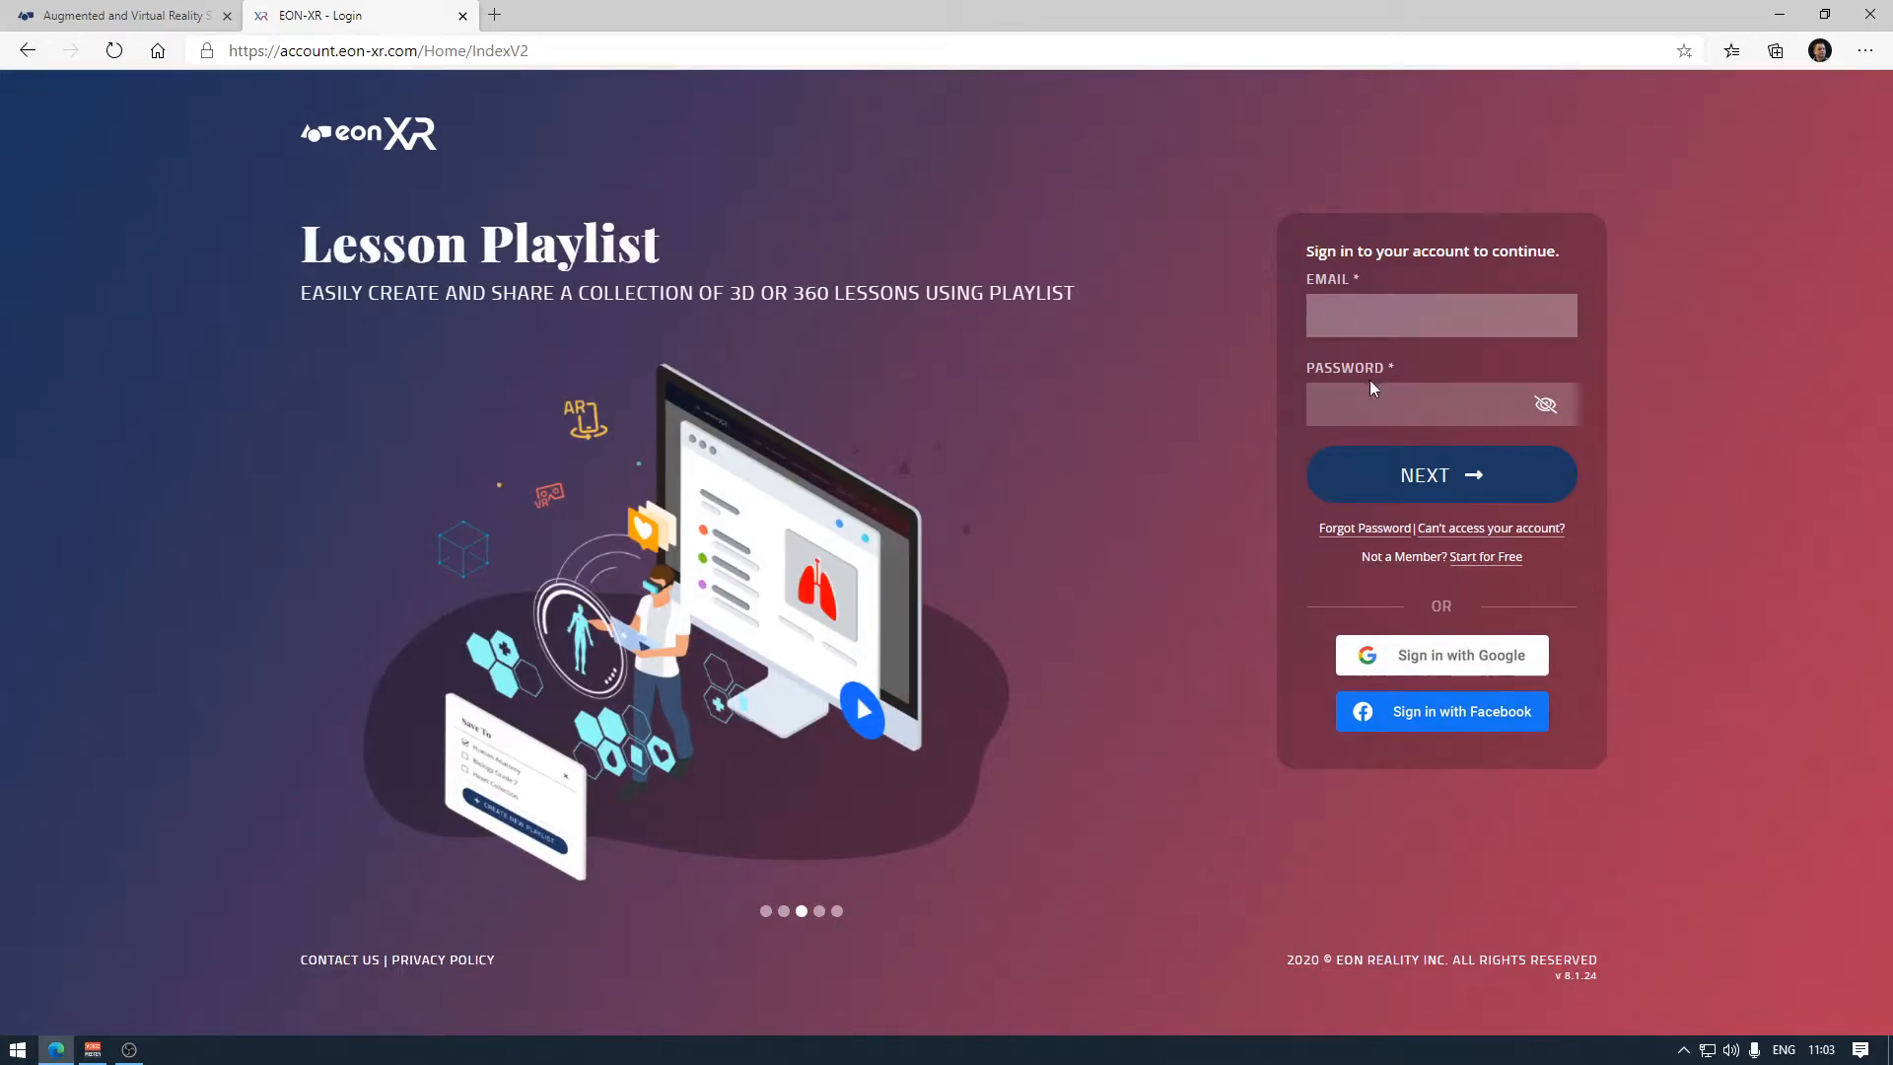
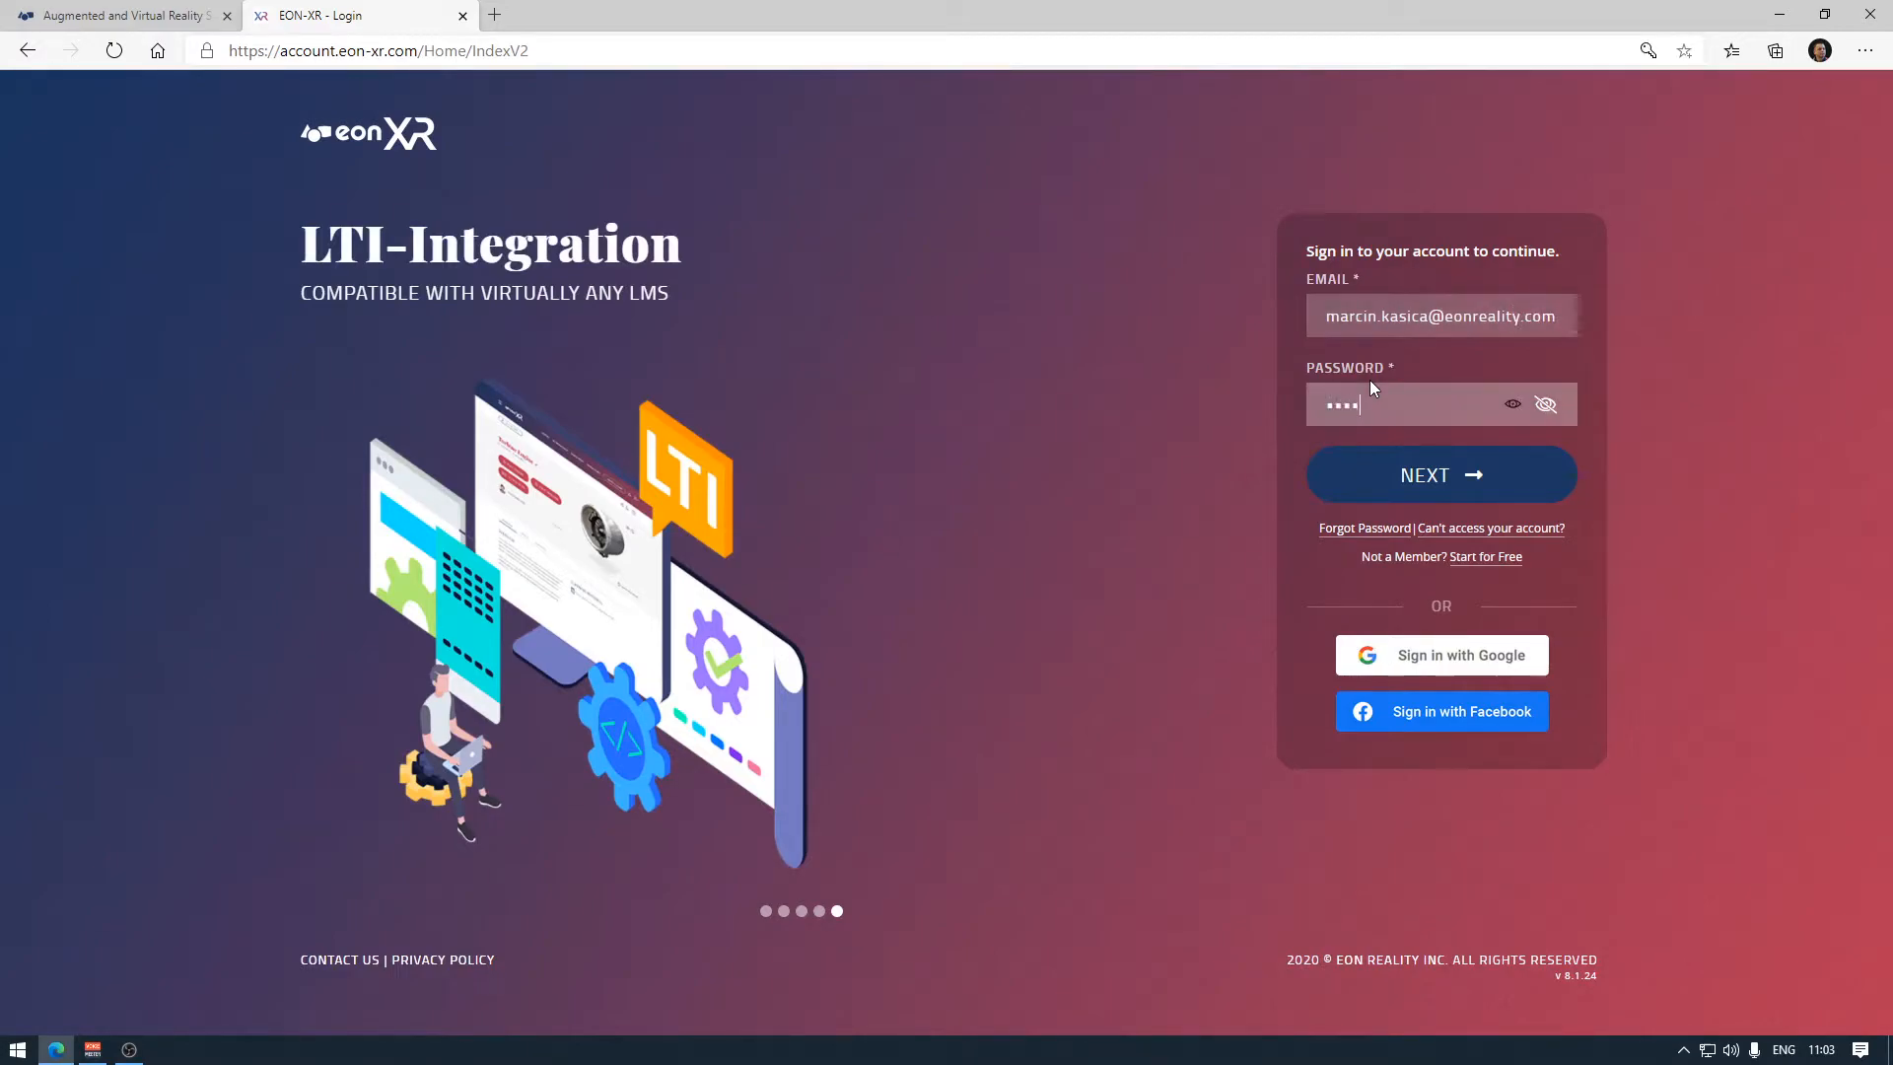
pyautogui.click(1441, 474)
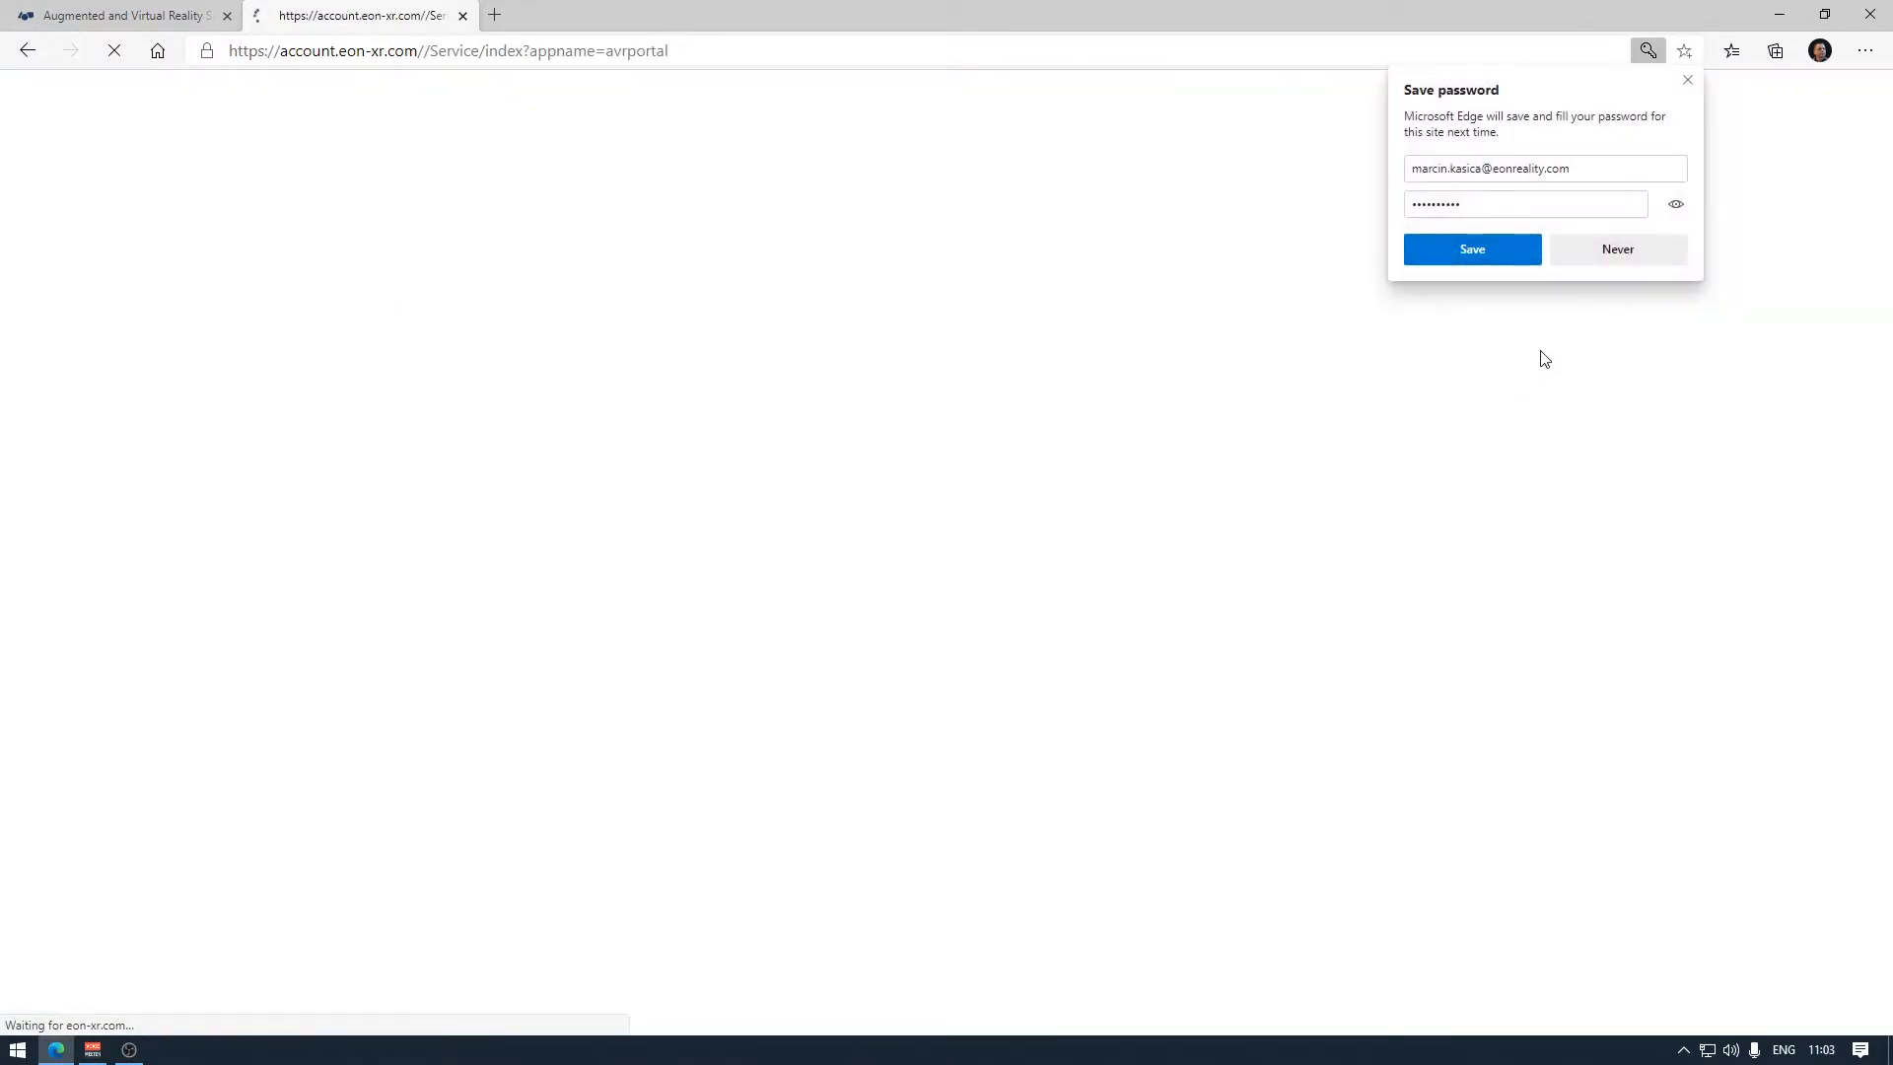
pyautogui.click(1472, 249)
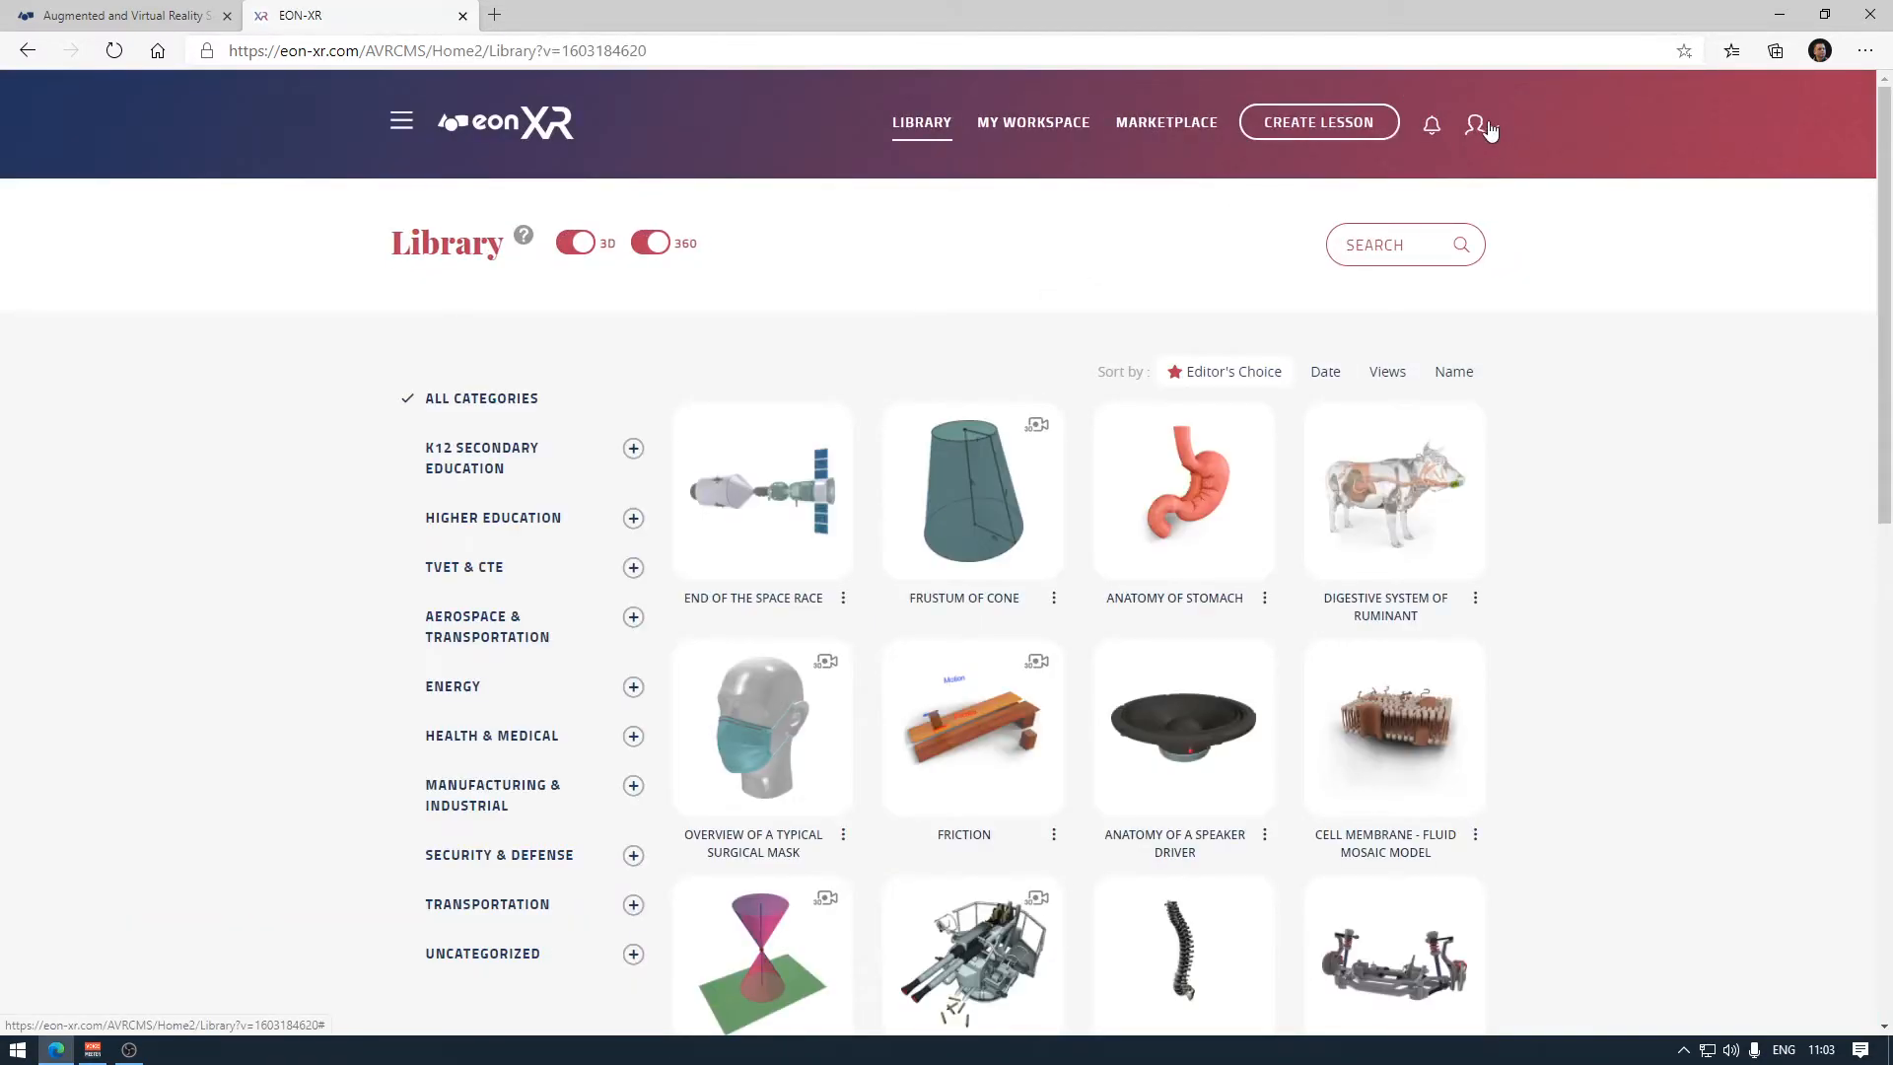
# Open Downloads from the profile menu and start the EON-XR Windows installer download.
pyautogui.click(1475, 123)
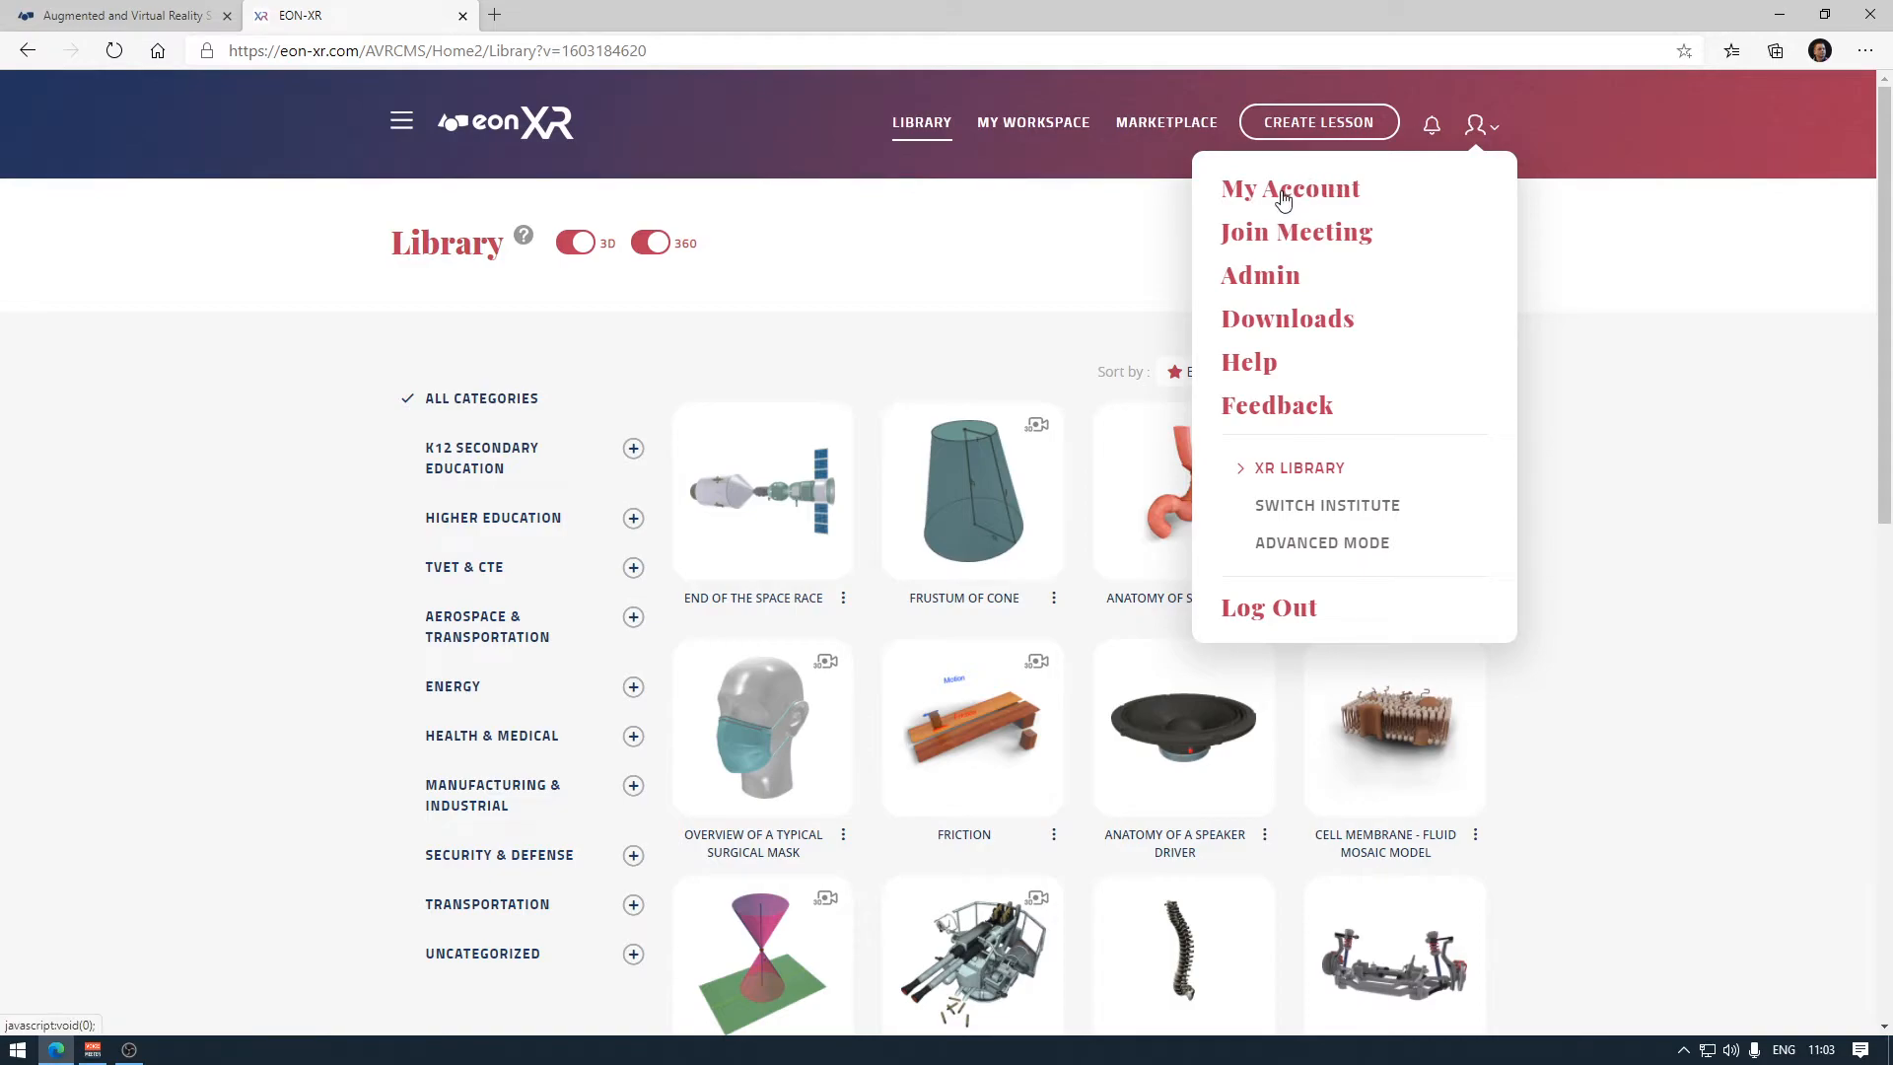
pyautogui.moveTo(1298, 328)
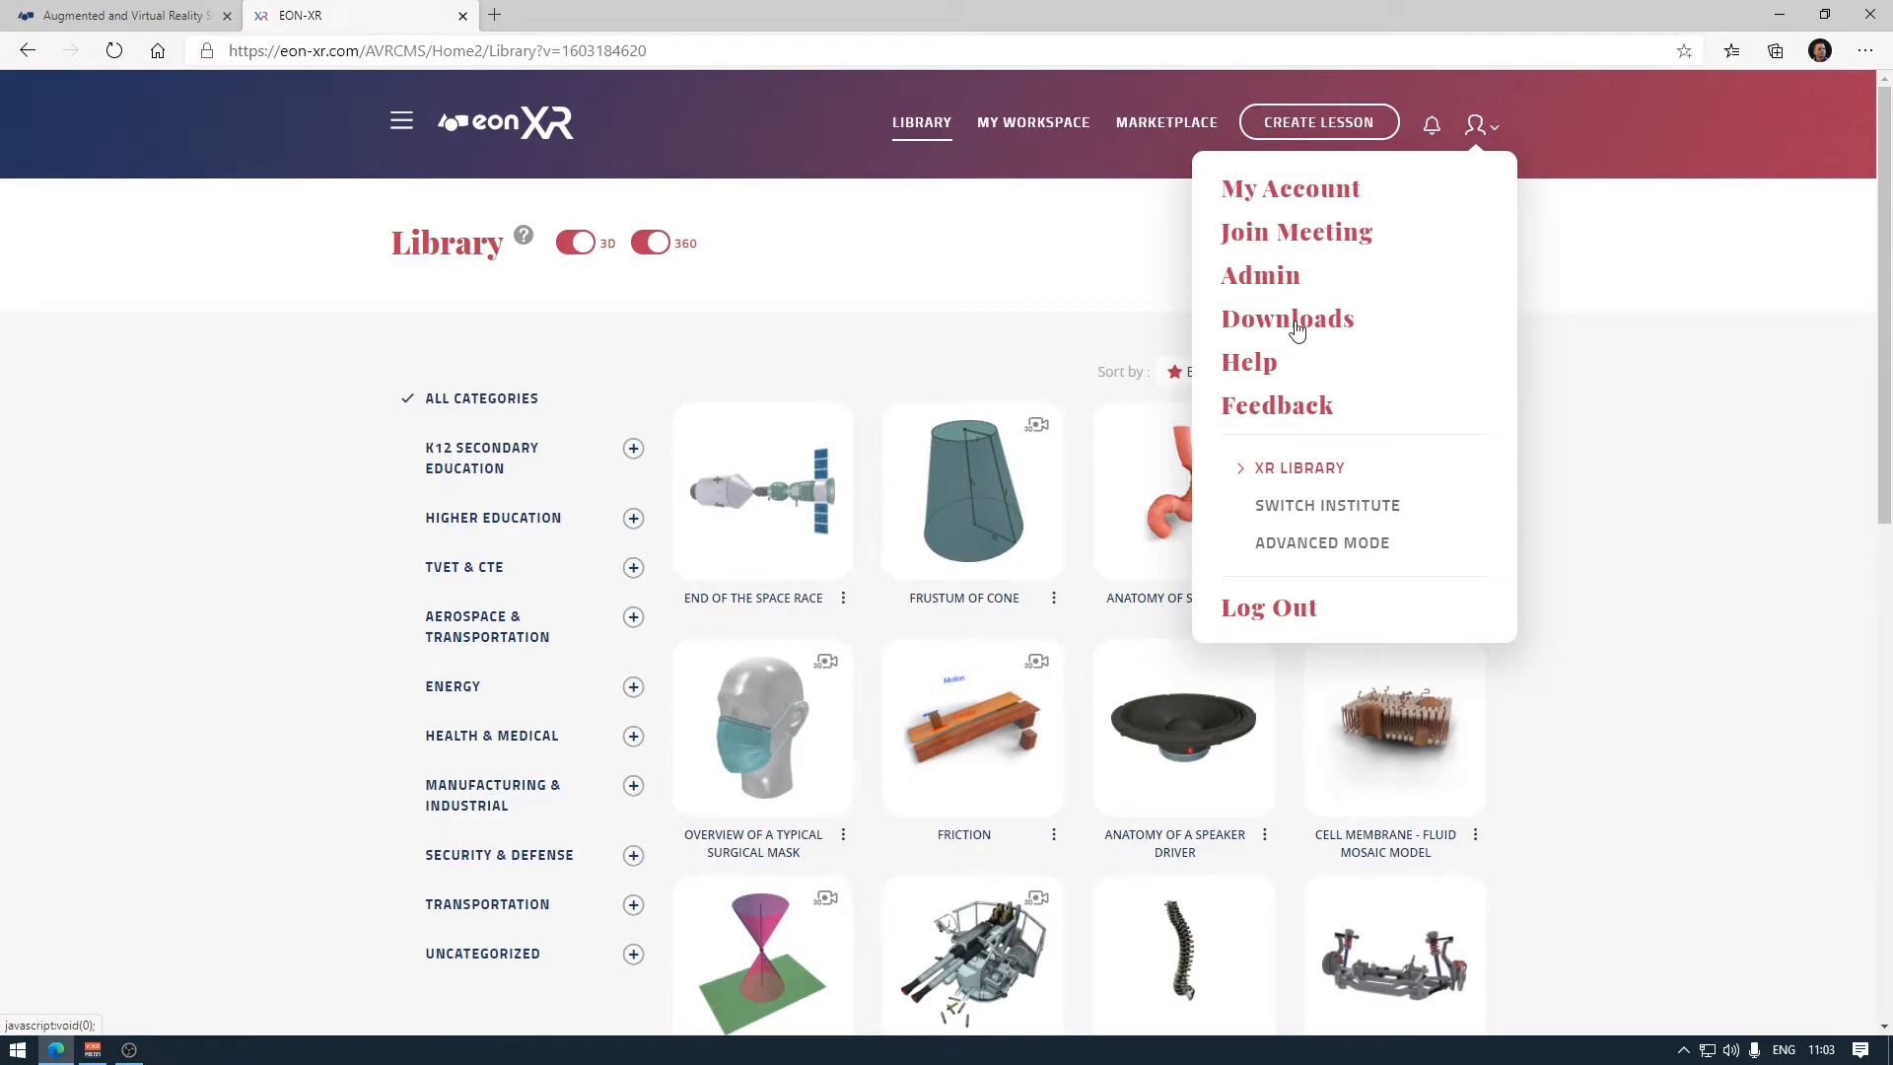
pyautogui.click(1287, 319)
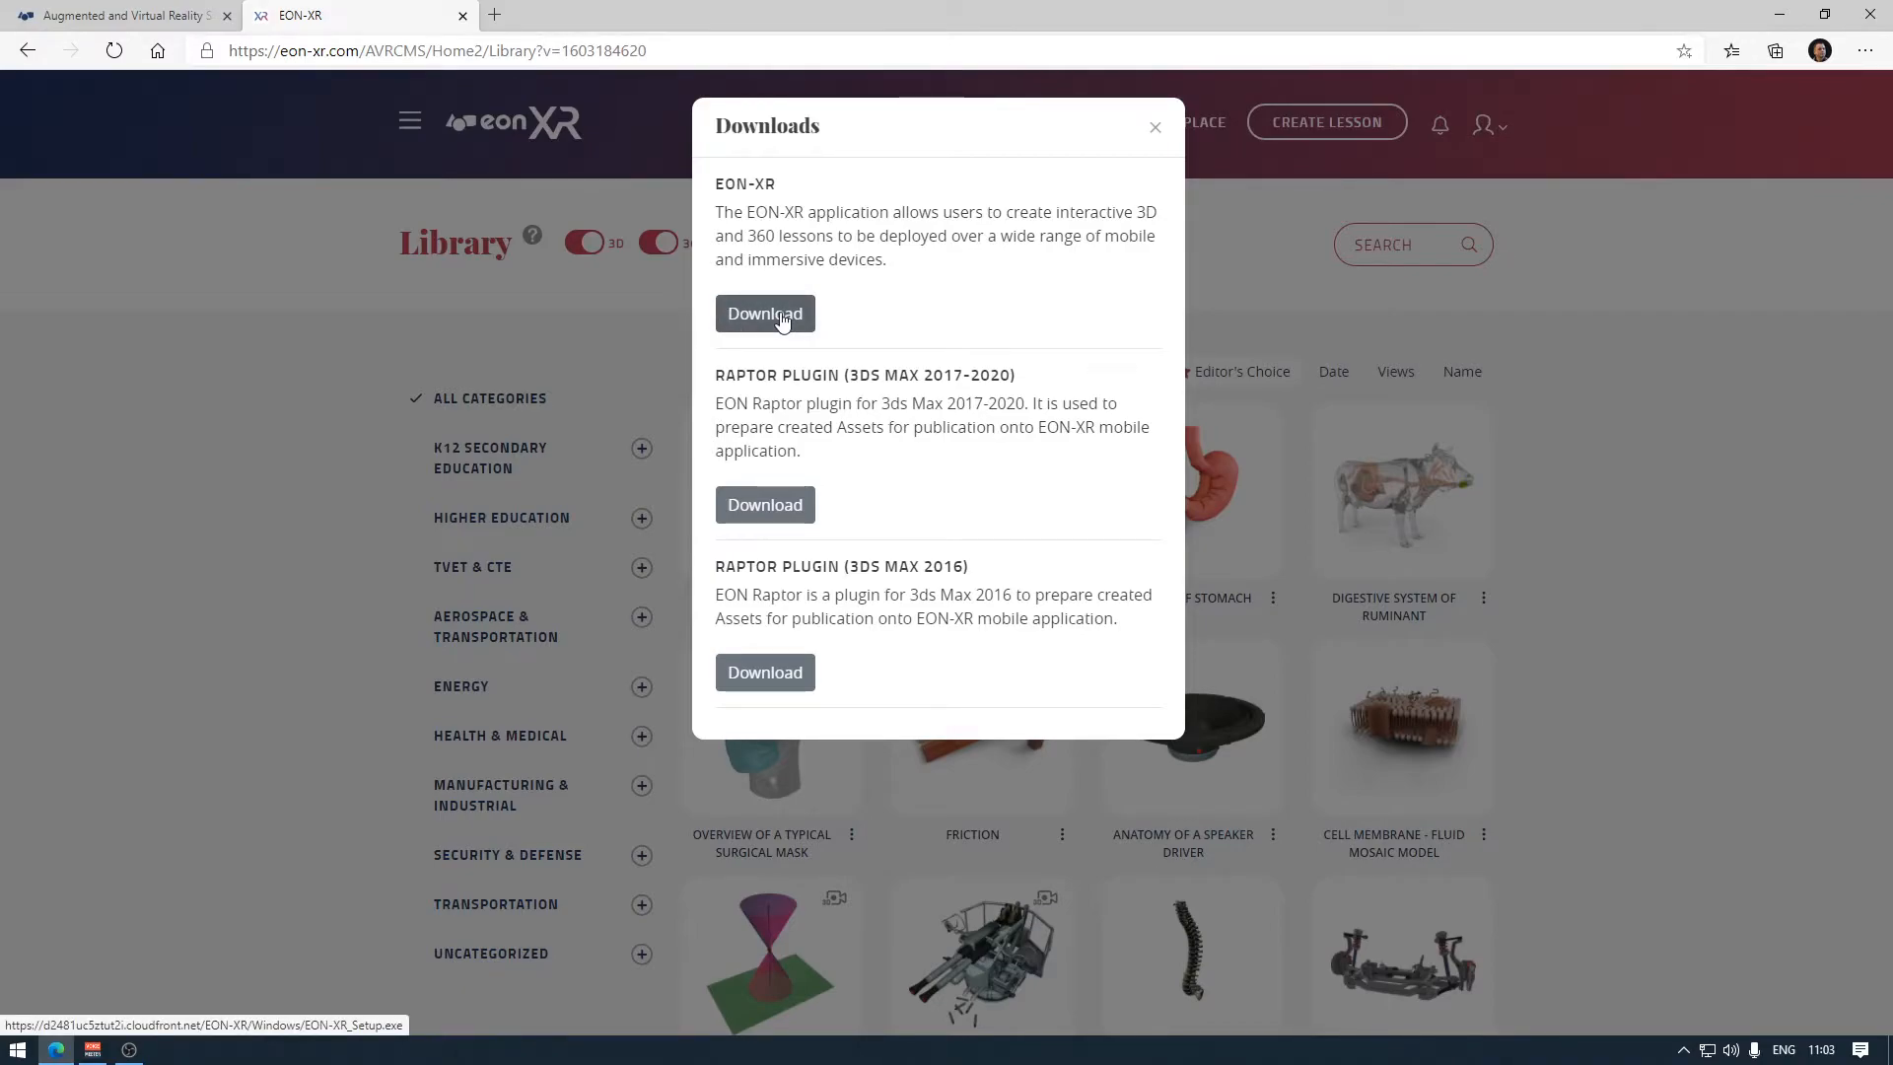
pyautogui.click(764, 313)
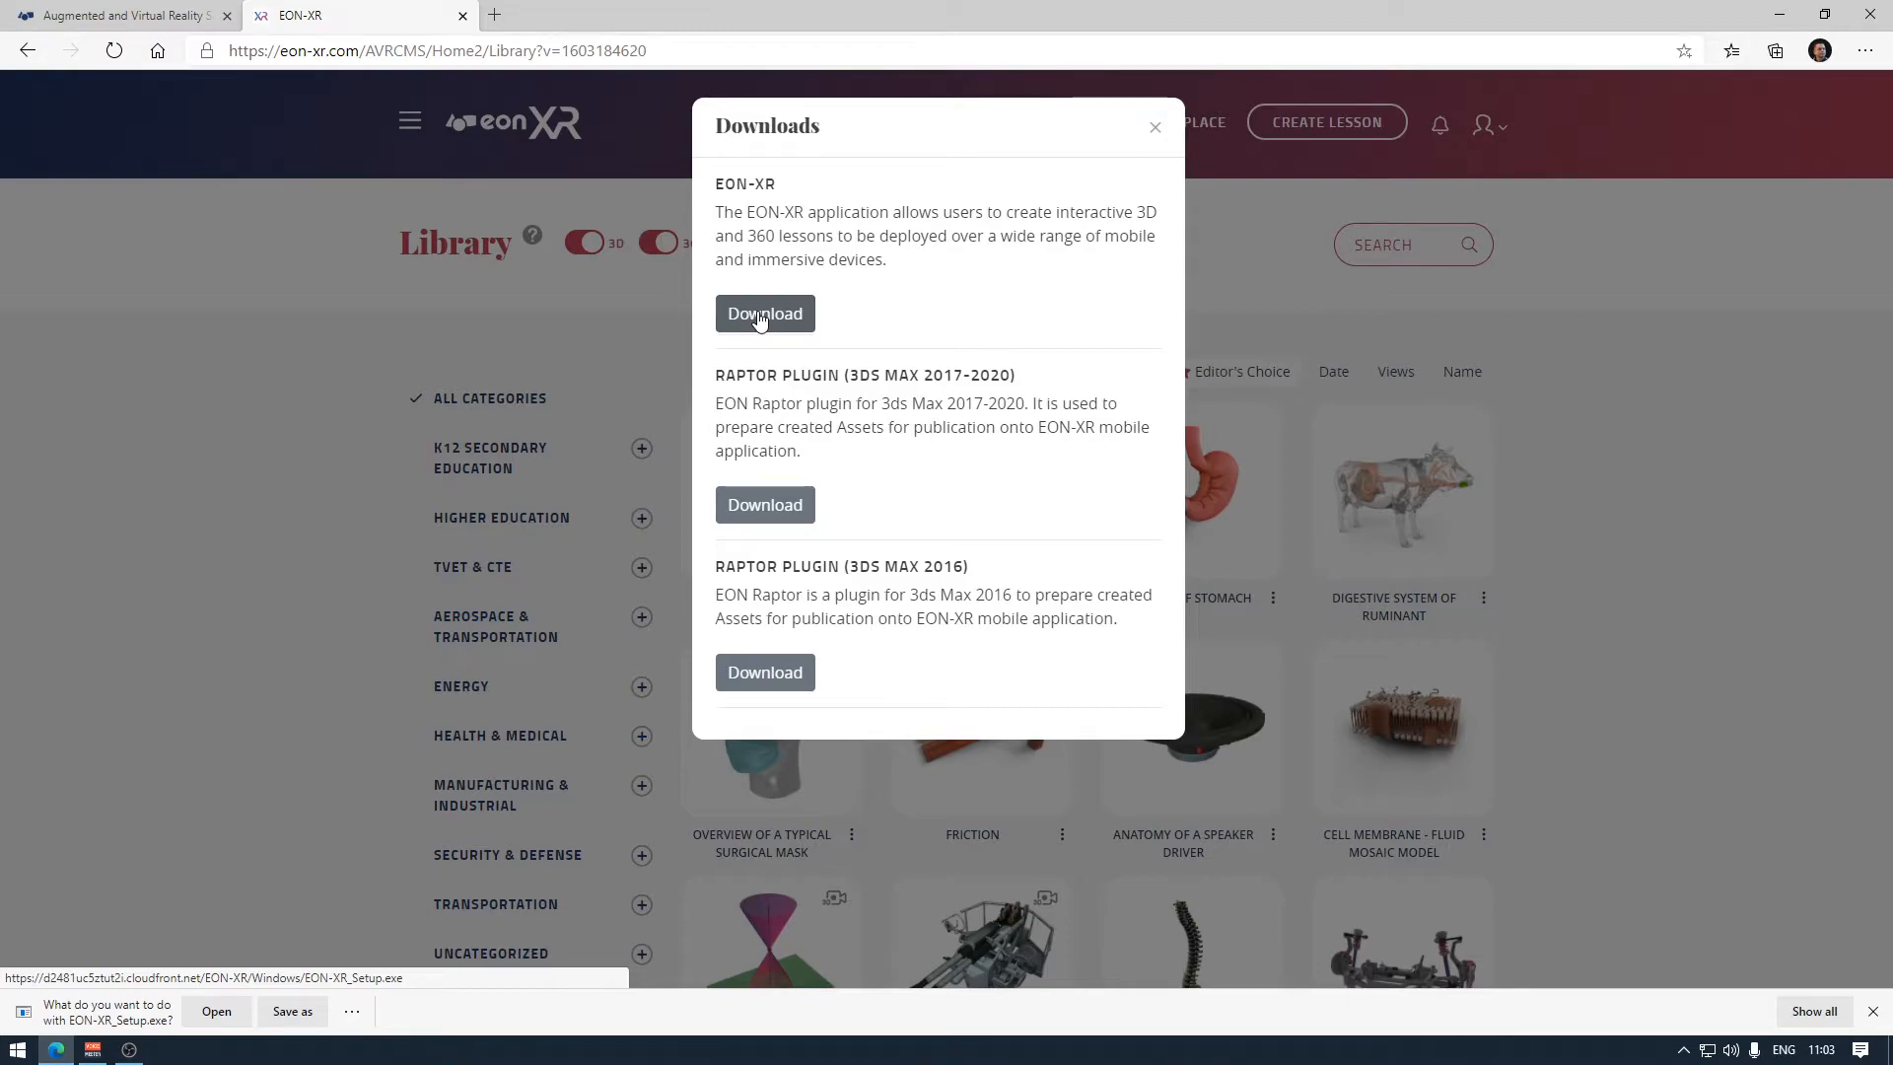
# Save EON-XR_Setup.exe to the Desktop via Save as.
pyautogui.click(292, 1011)
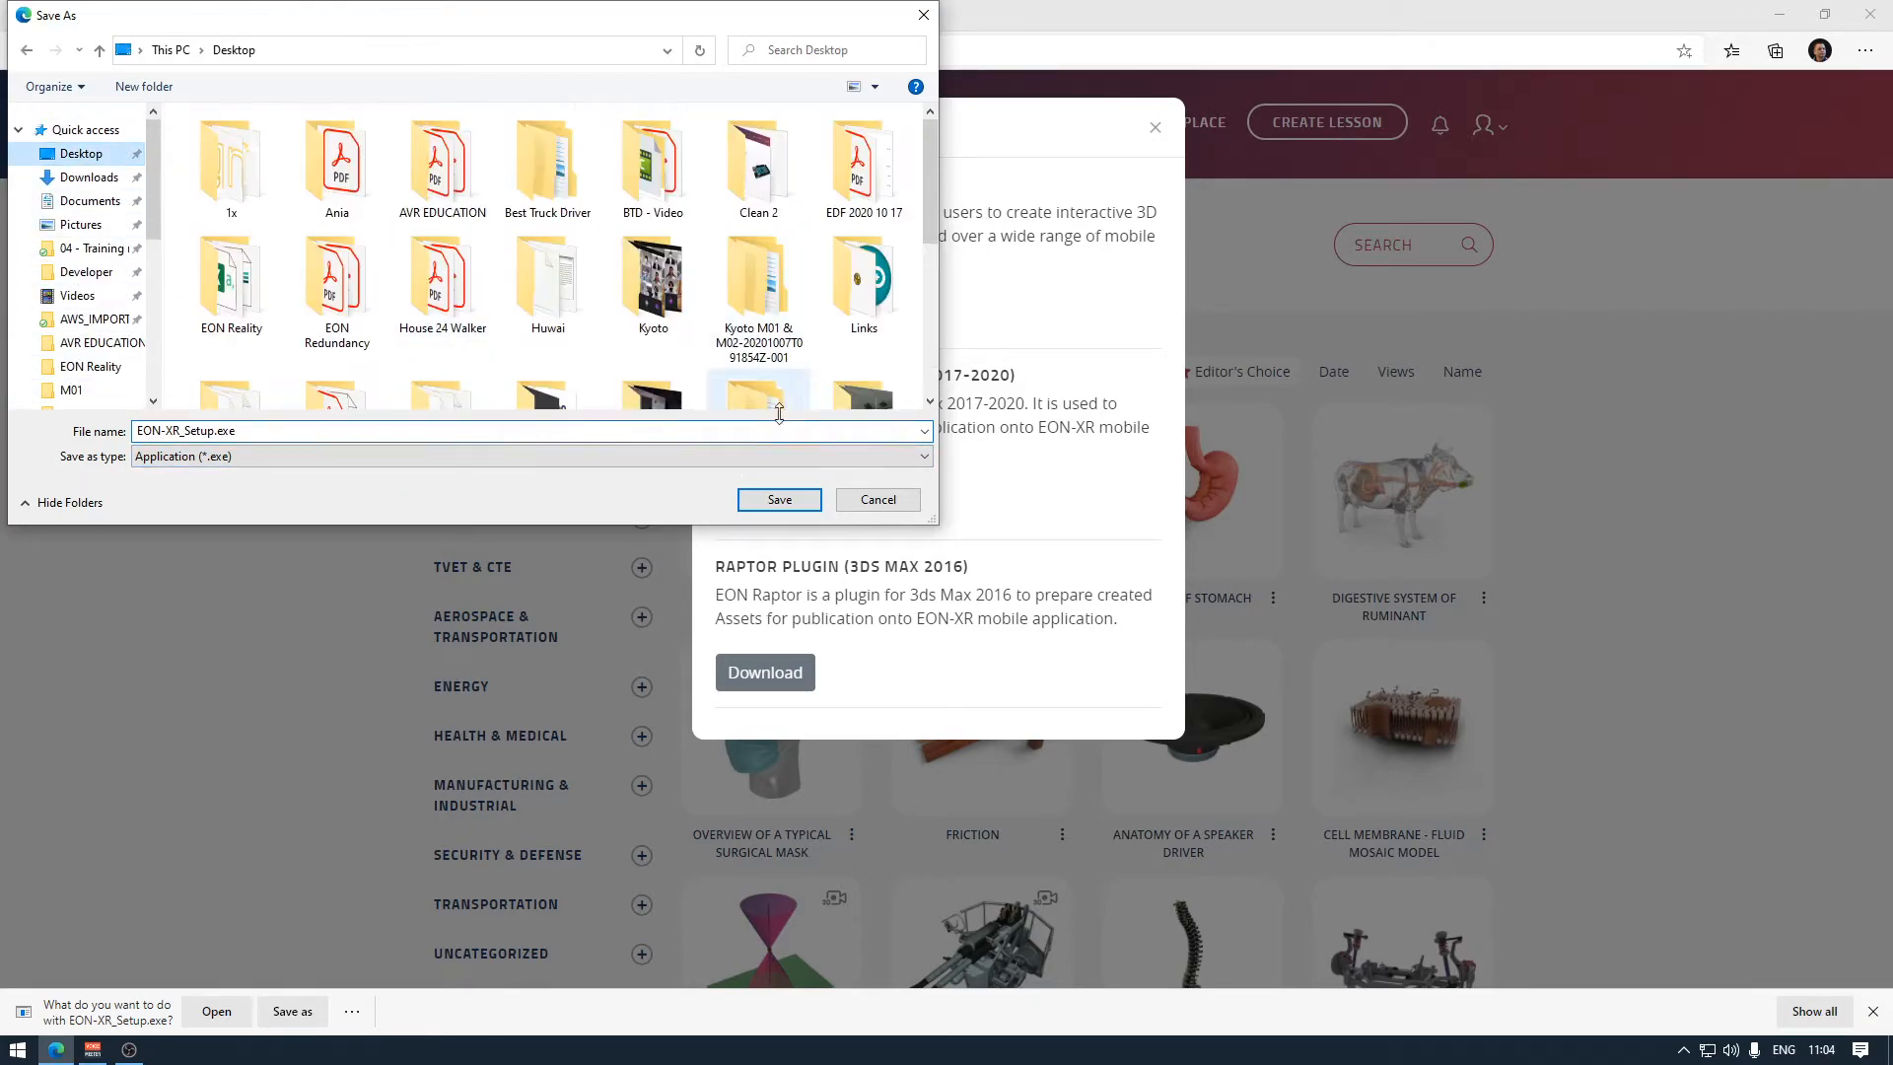
pyautogui.click(779, 499)
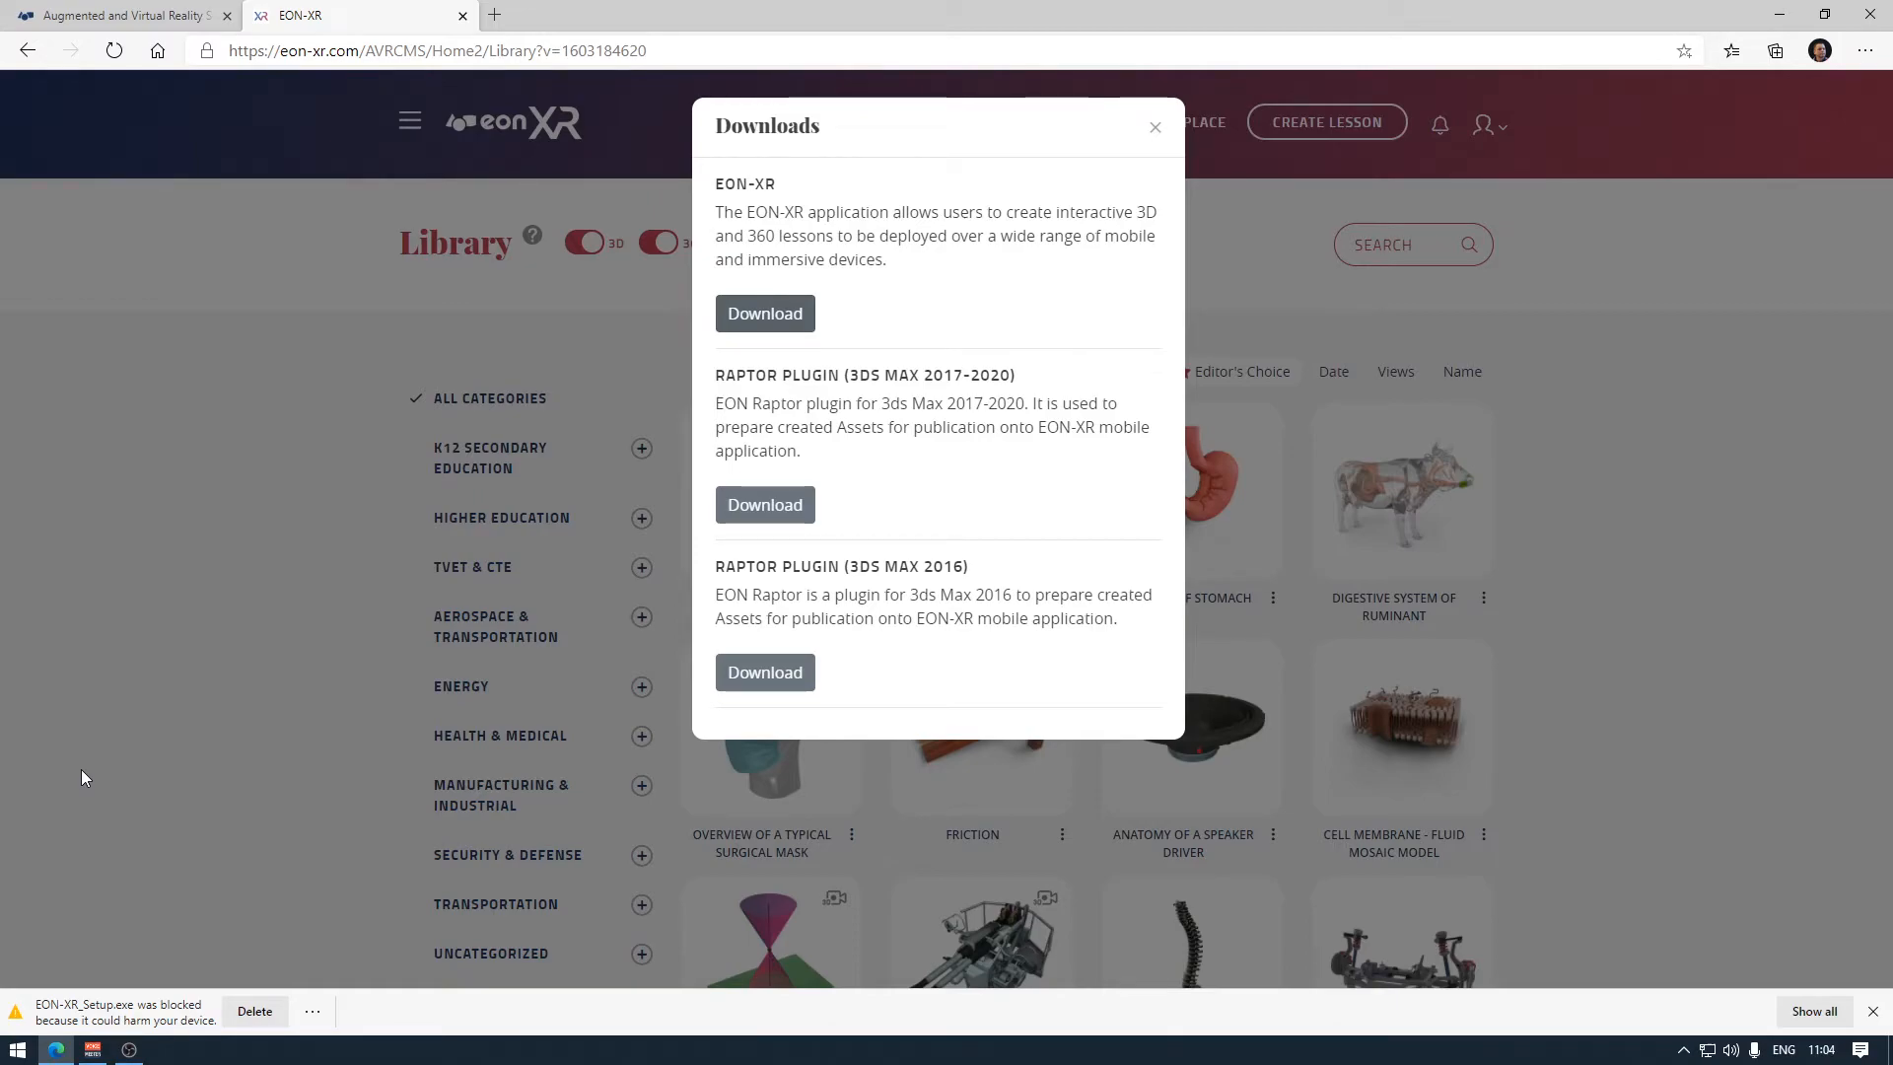
pyautogui.moveTo(221, 1032)
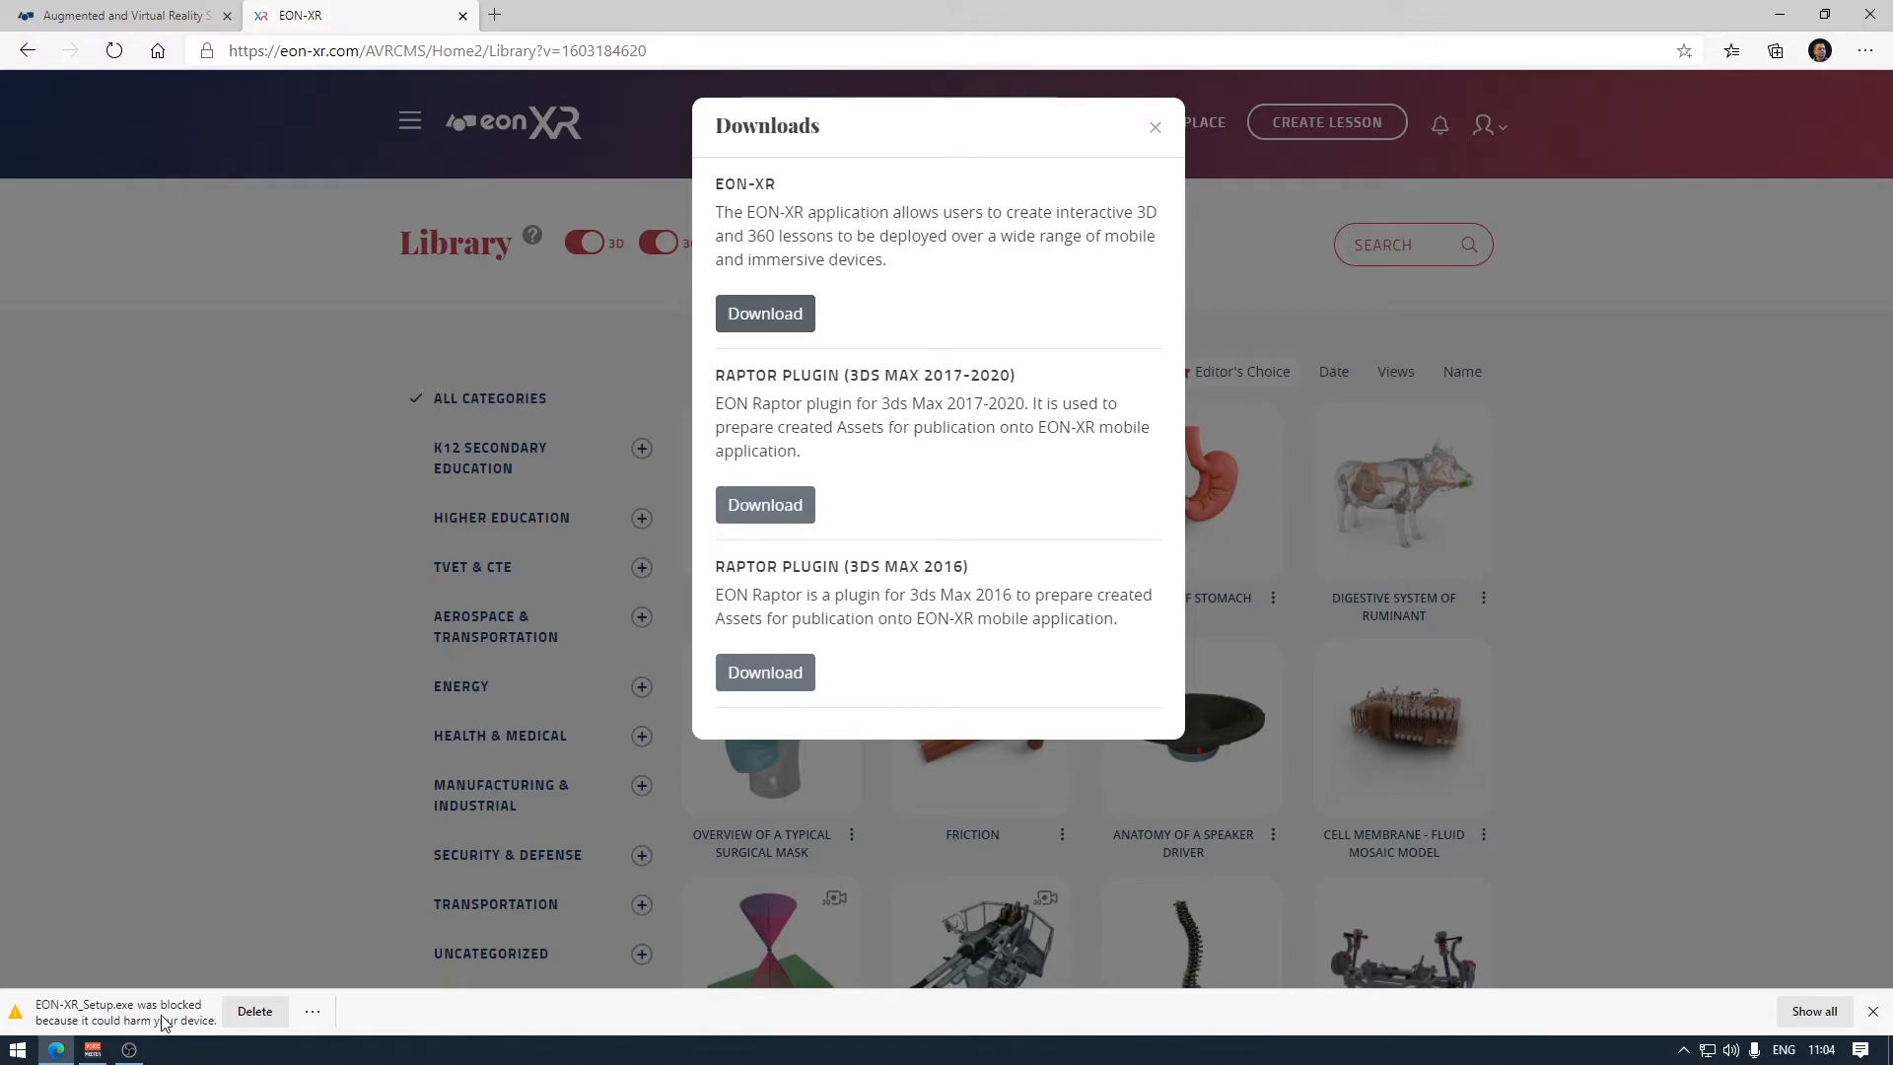
# Override the SmartScreen warning and keep the blocked EON-XR_Setup.exe download.
pyautogui.click(311, 1011)
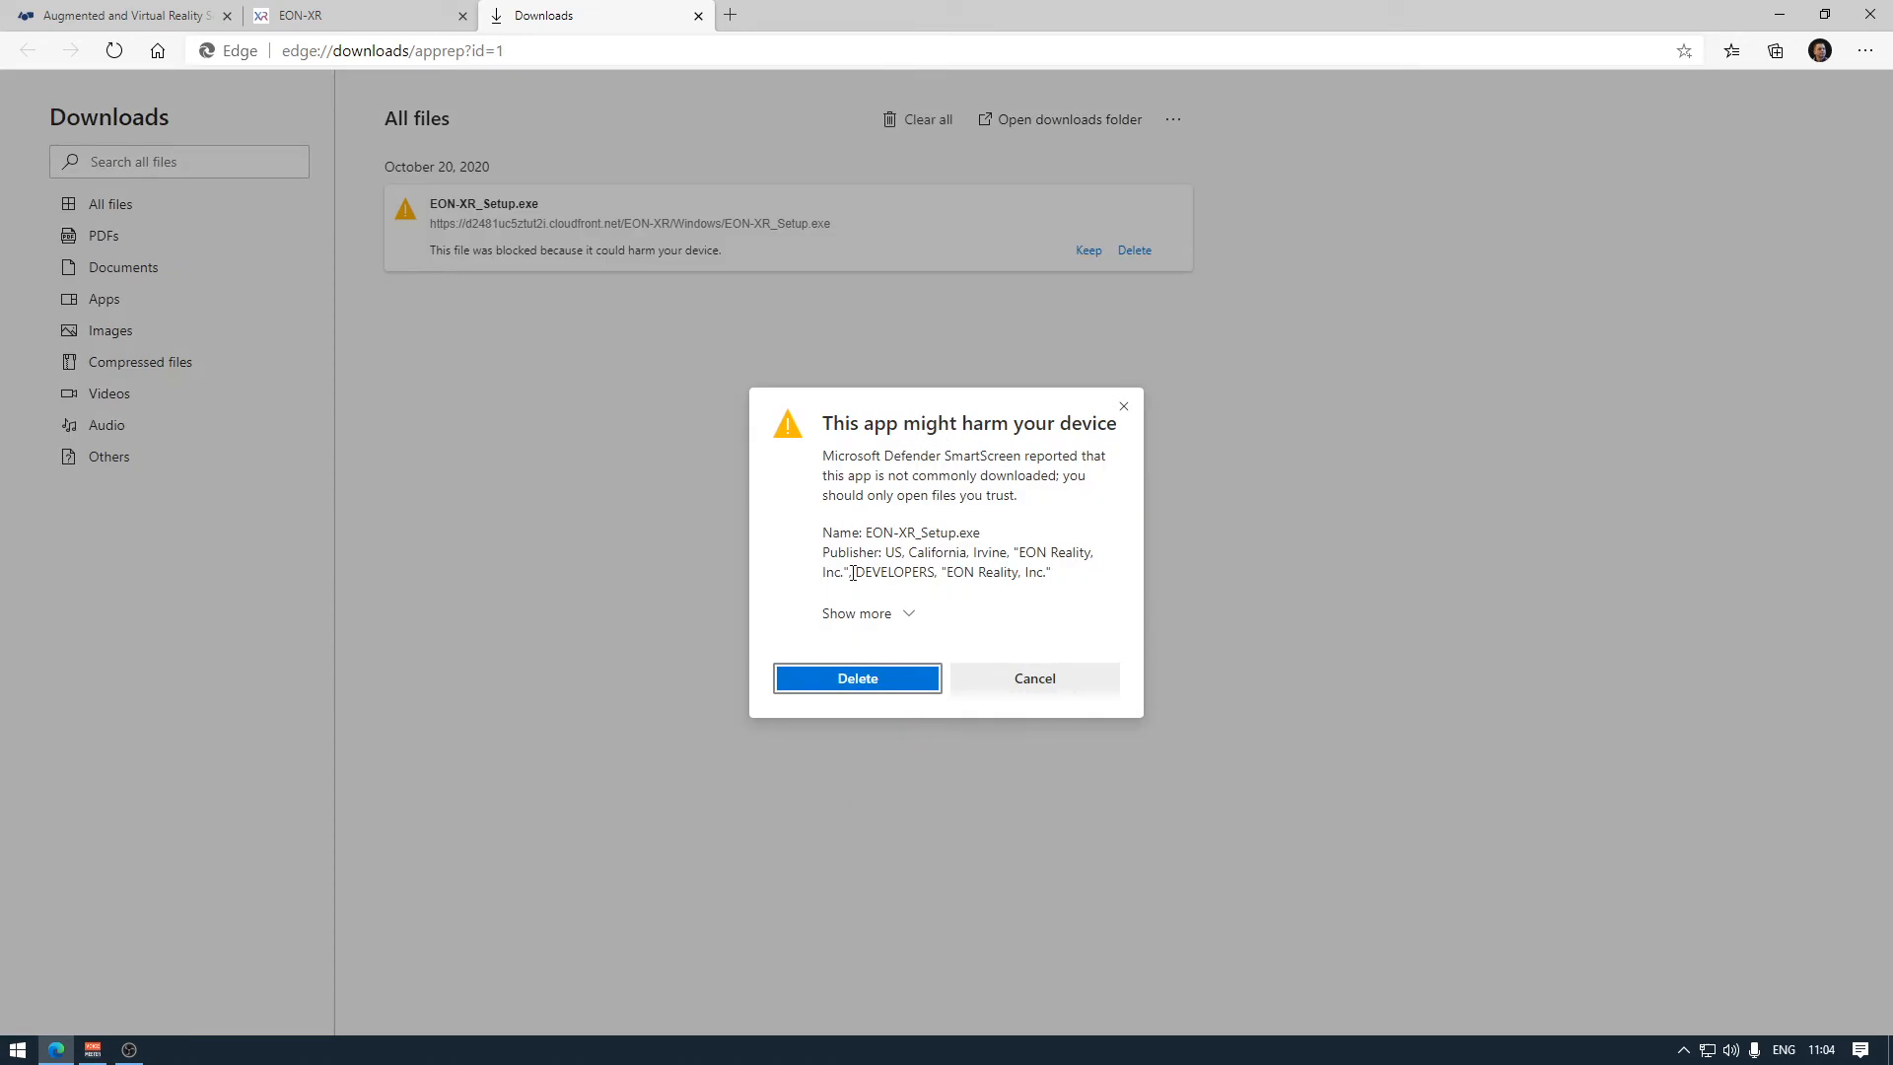
pyautogui.moveTo(935, 624)
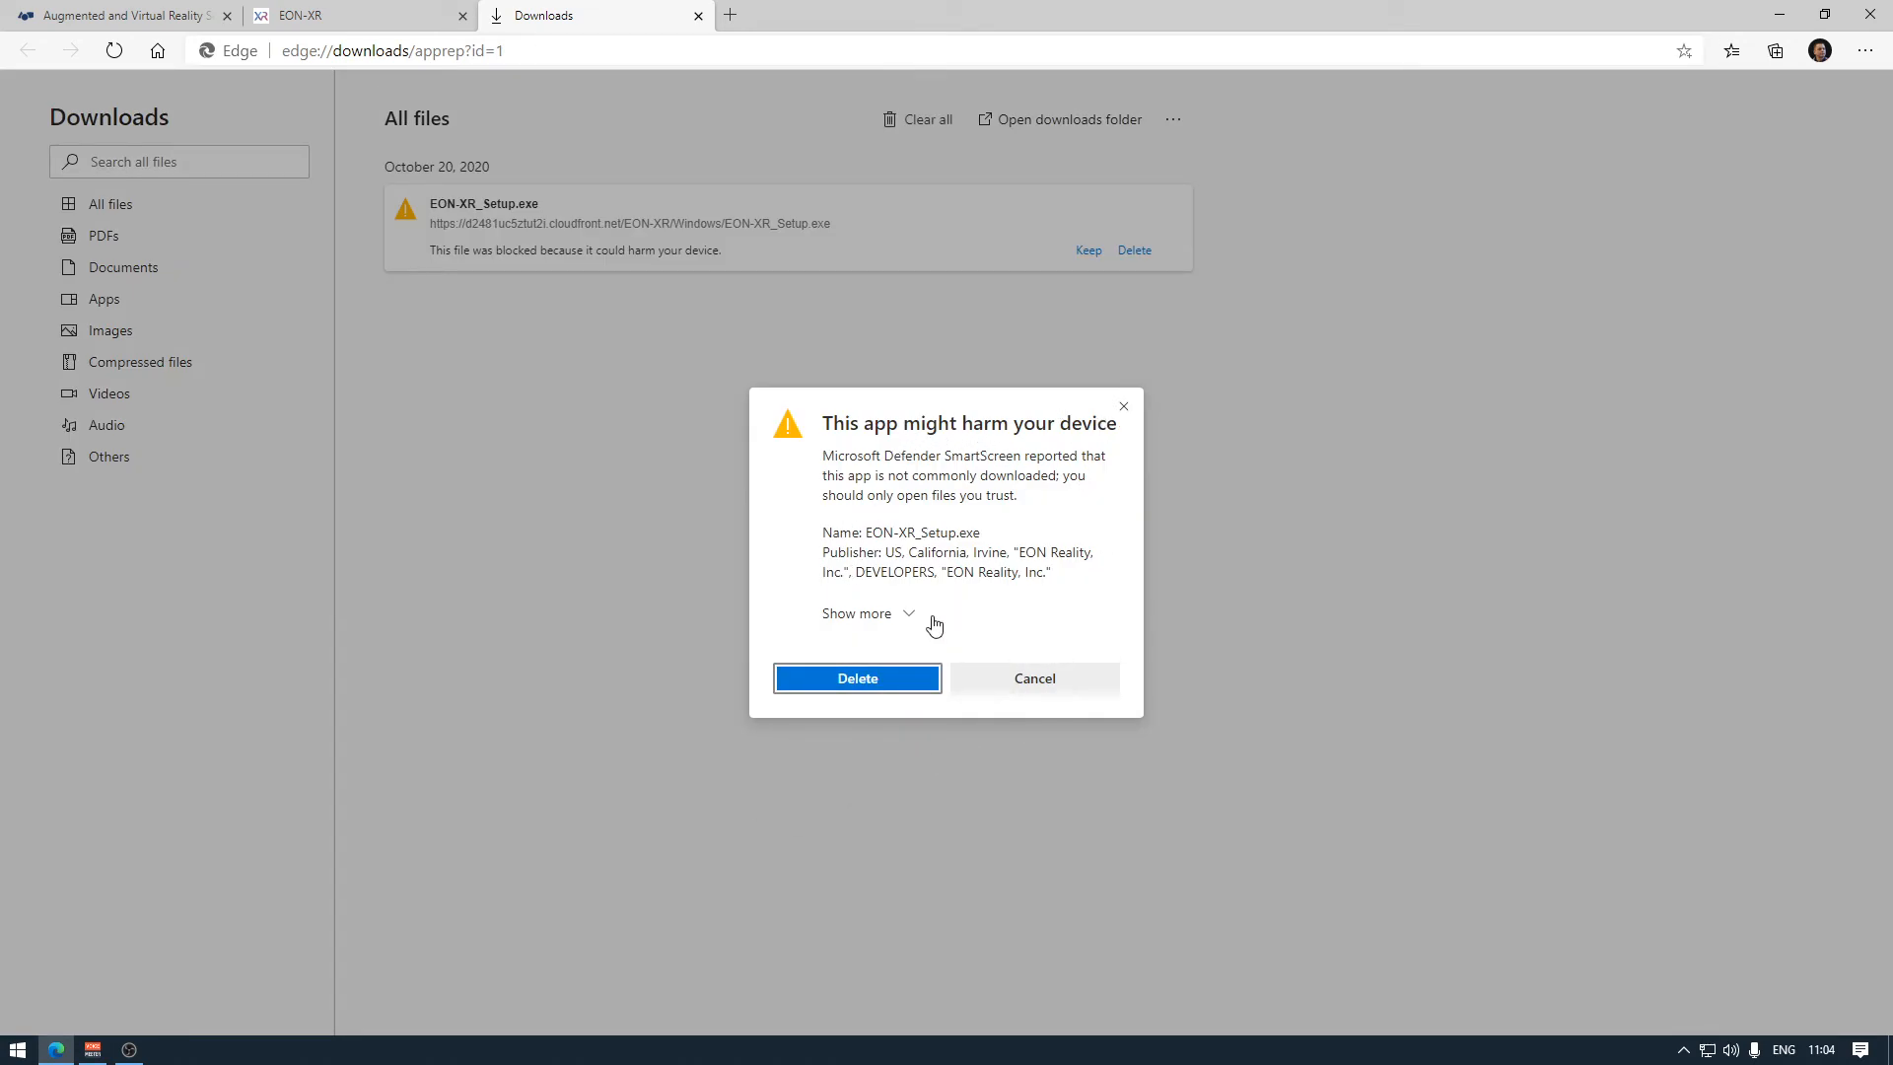
pyautogui.click(859, 613)
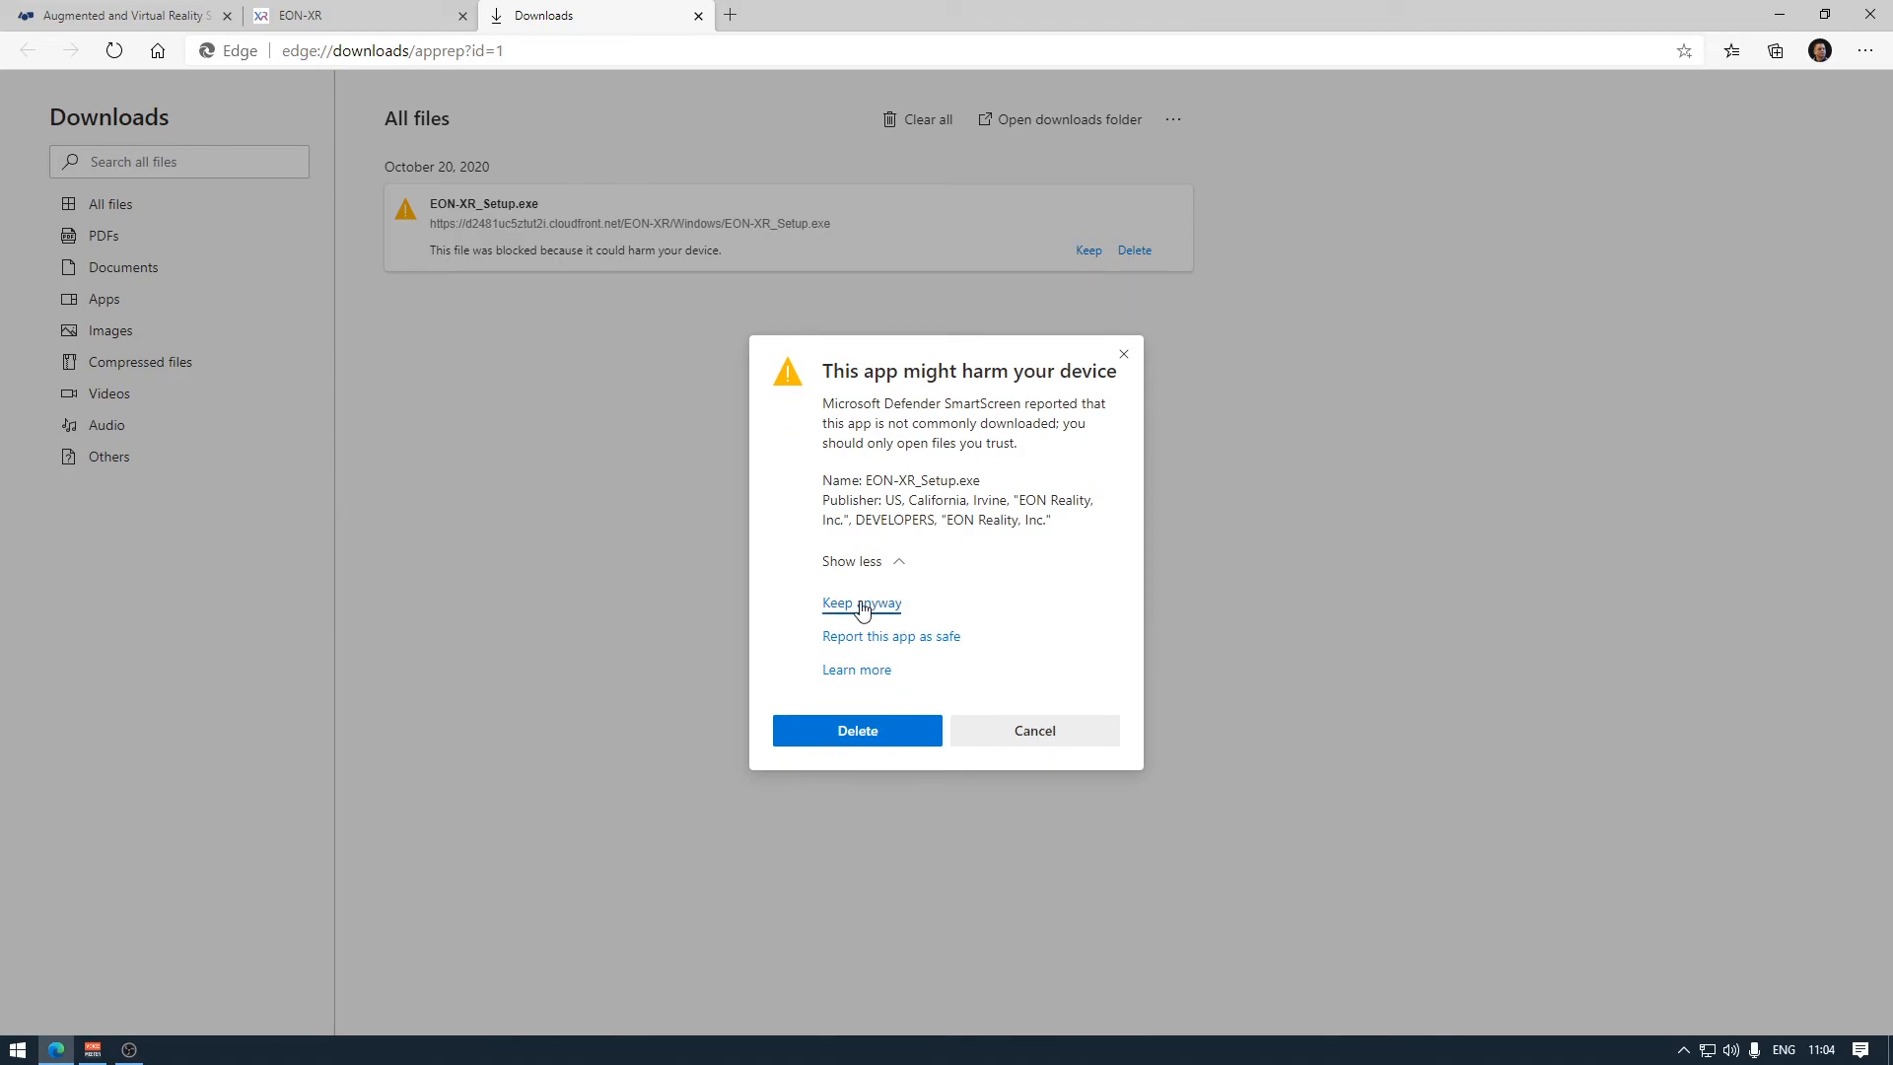
pyautogui.moveTo(883, 612)
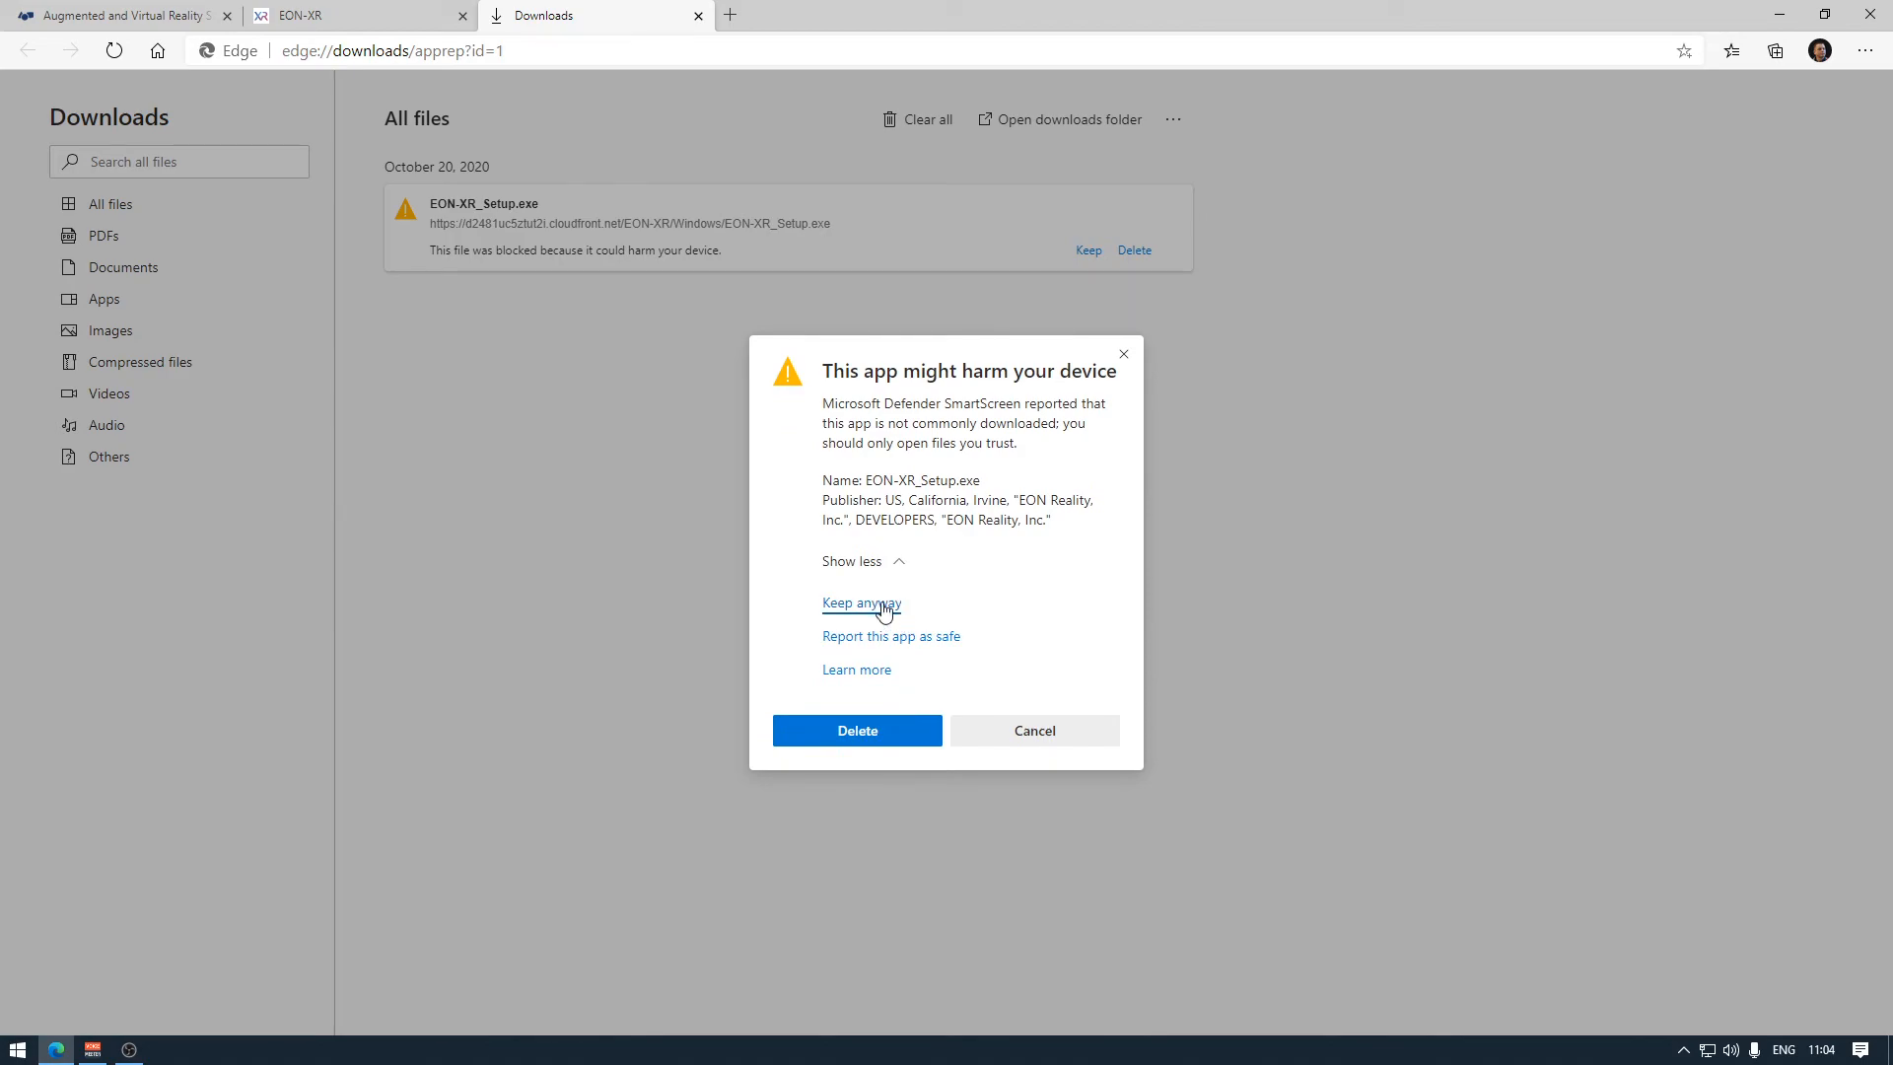
pyautogui.click(861, 602)
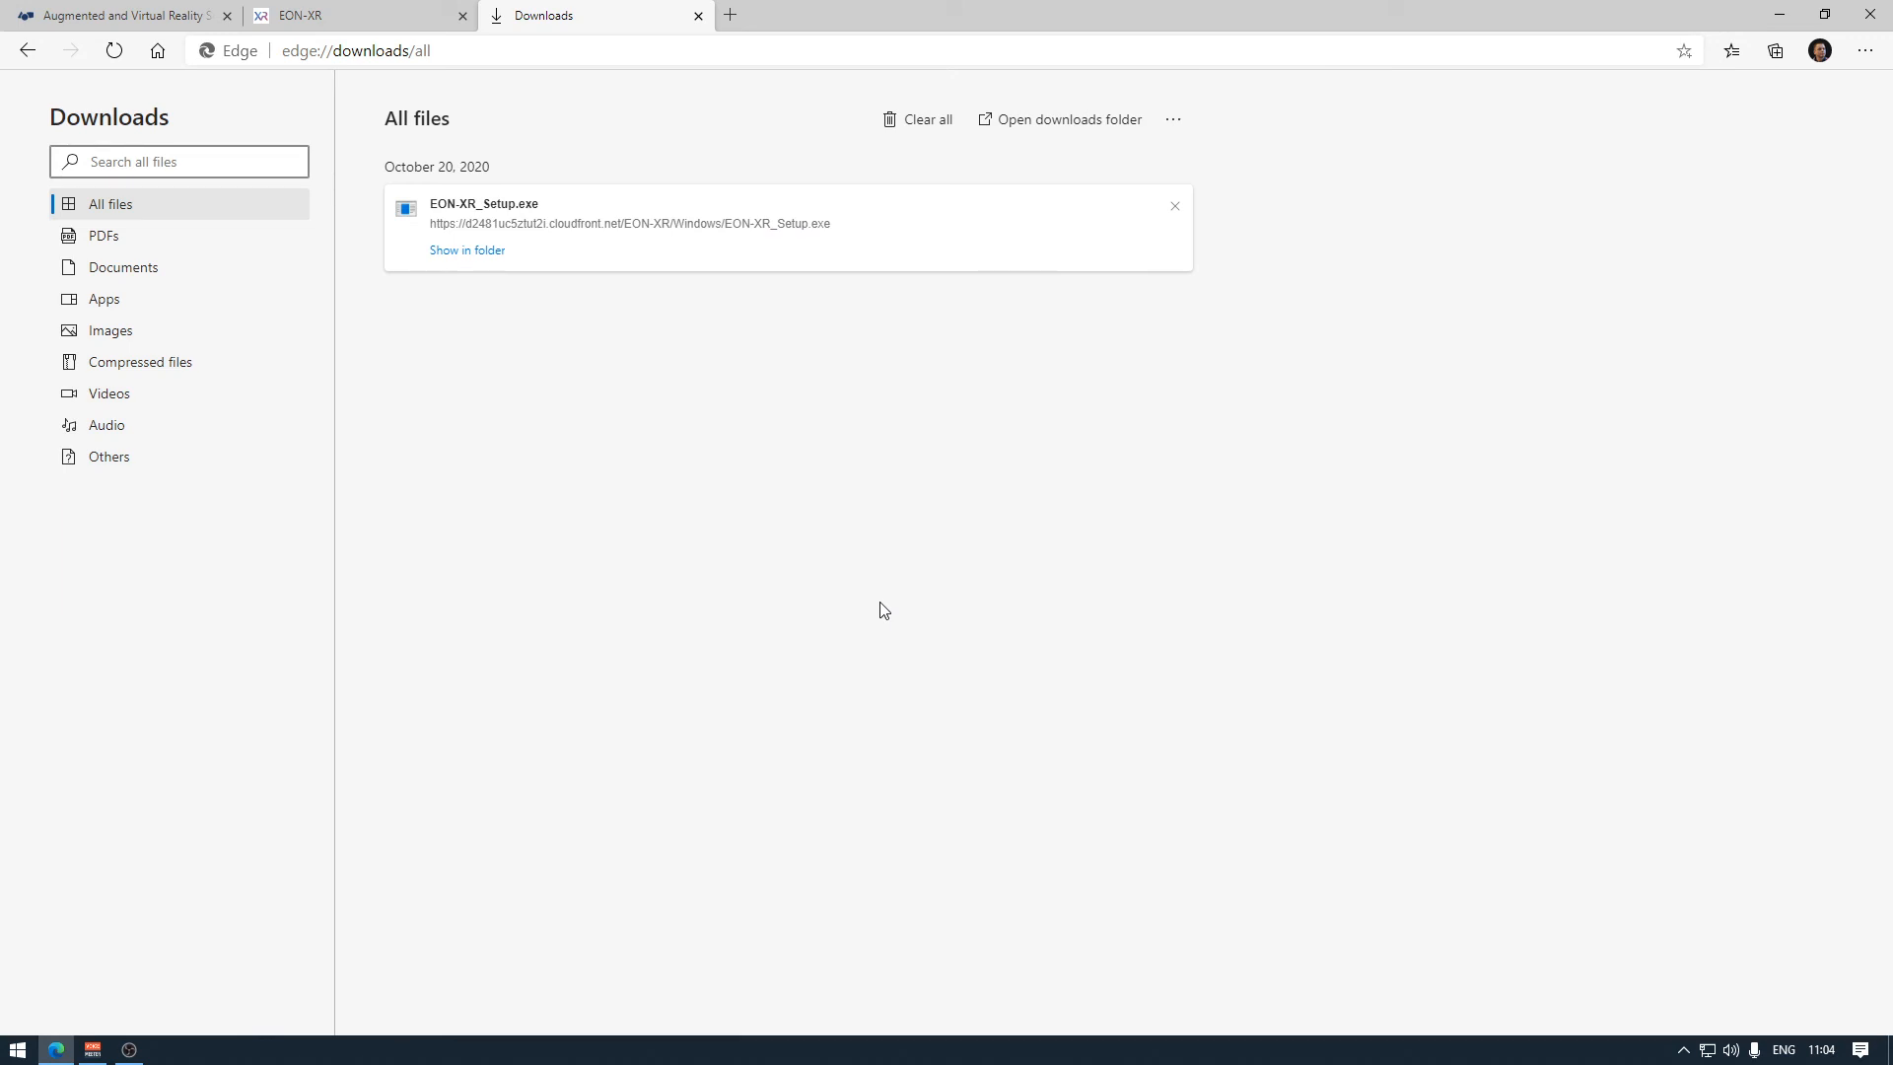
pyautogui.moveTo(1879, 13)
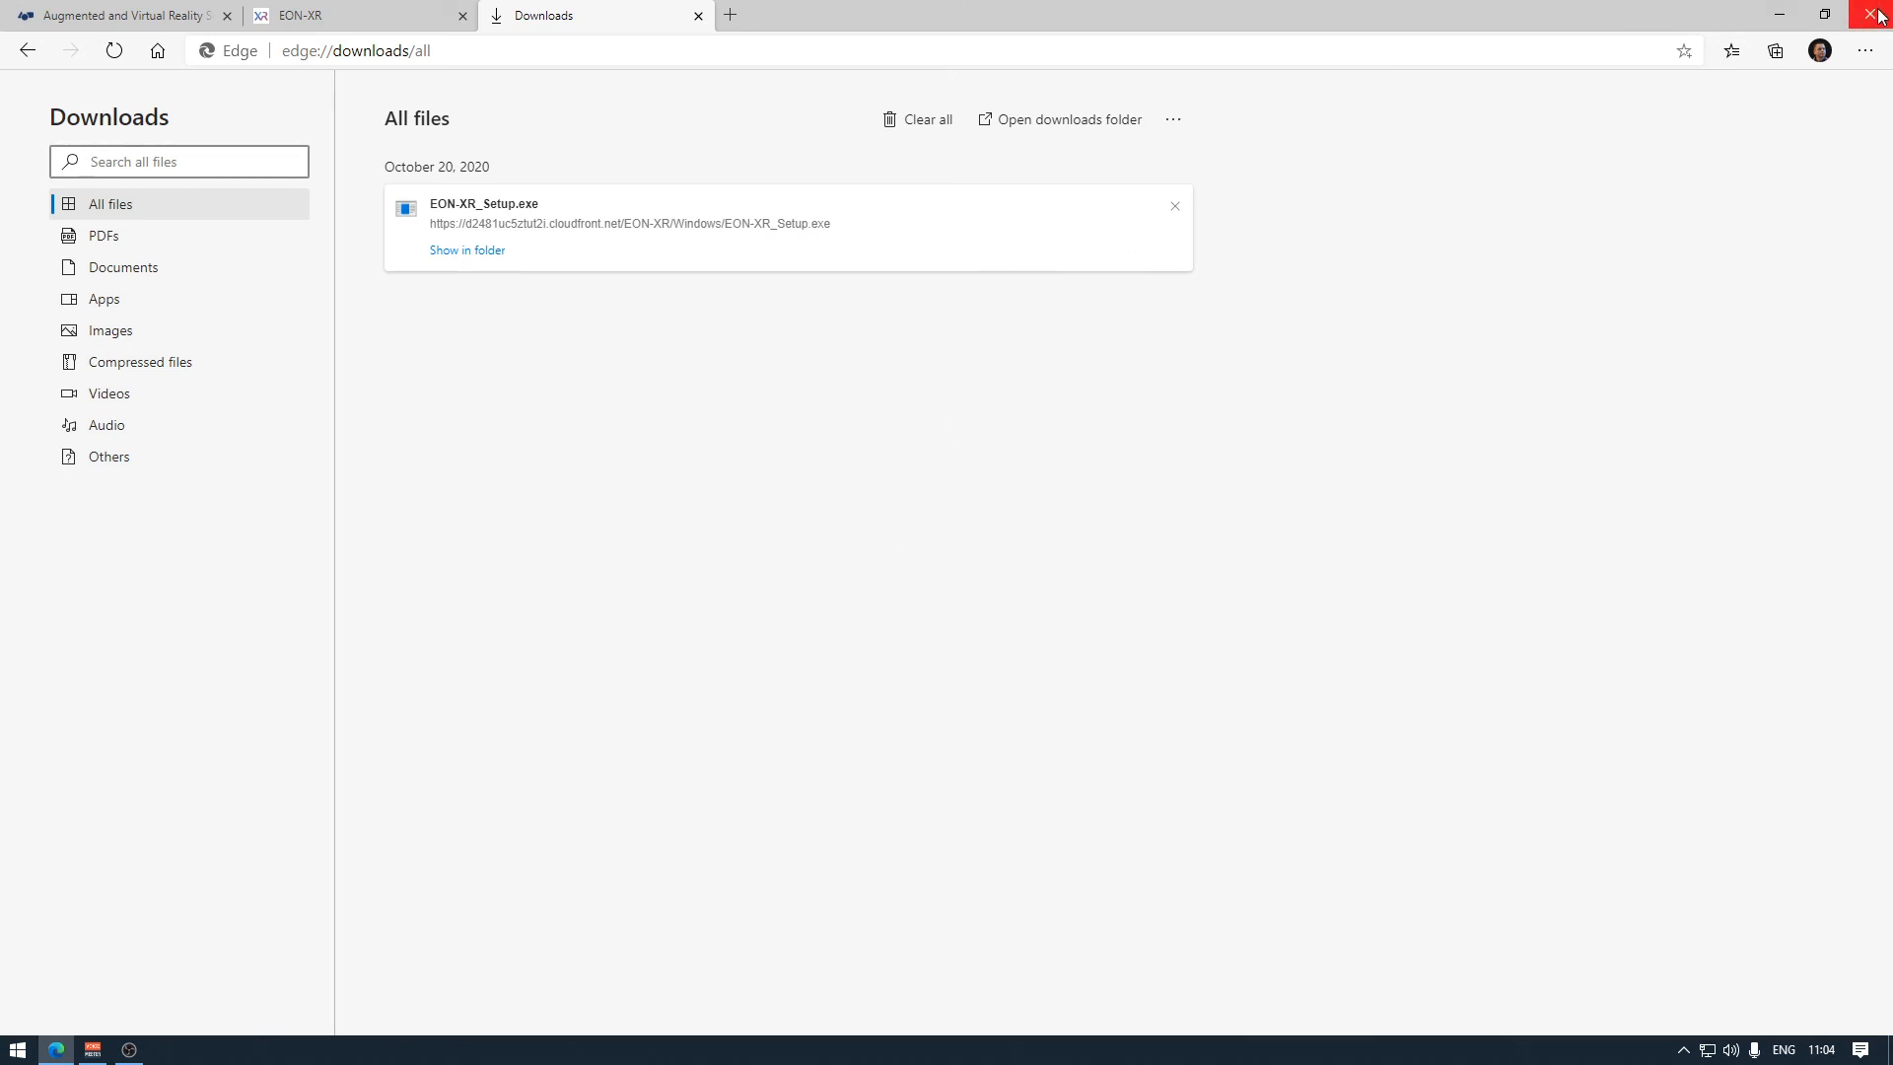
# Close Edge and drag the EON-XR_Setup.exe icon to the desktop centre.
pyautogui.click(1878, 13)
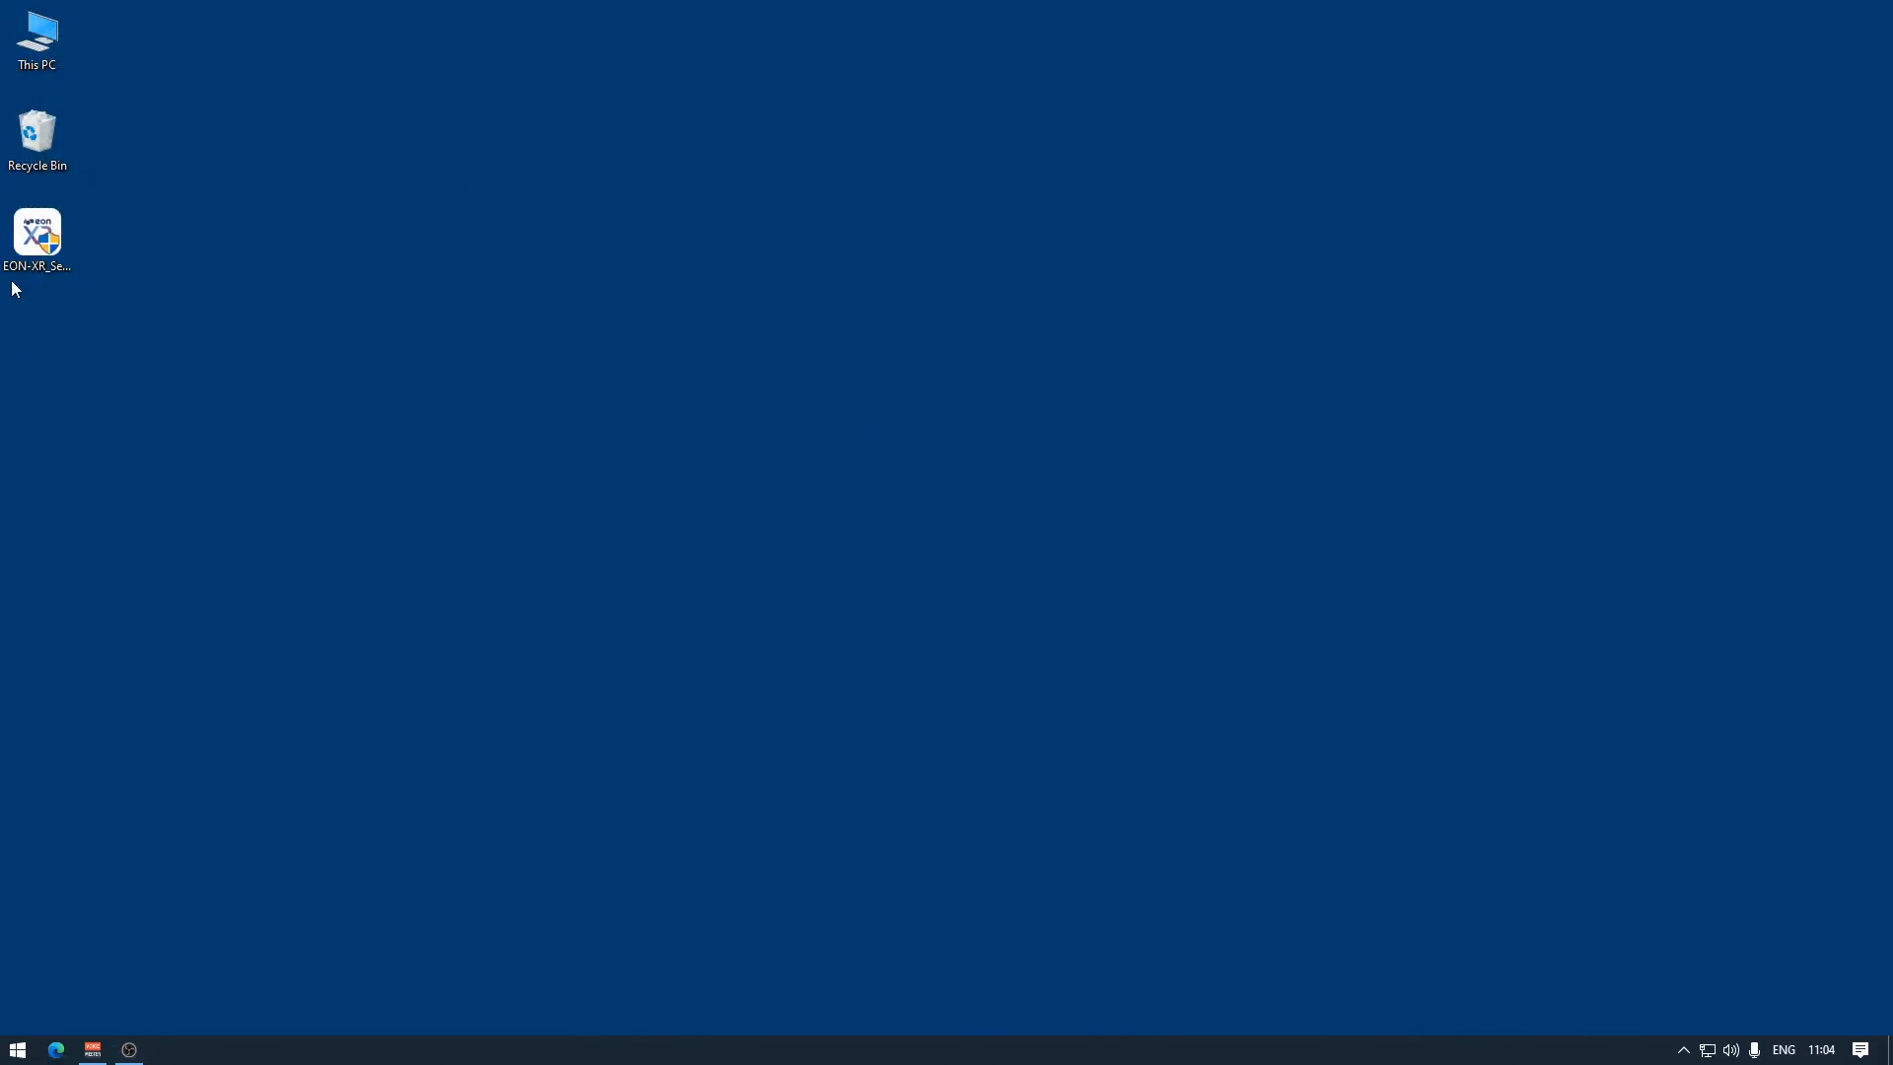
pyautogui.moveTo(38, 236); pyautogui.dragTo(785, 450)
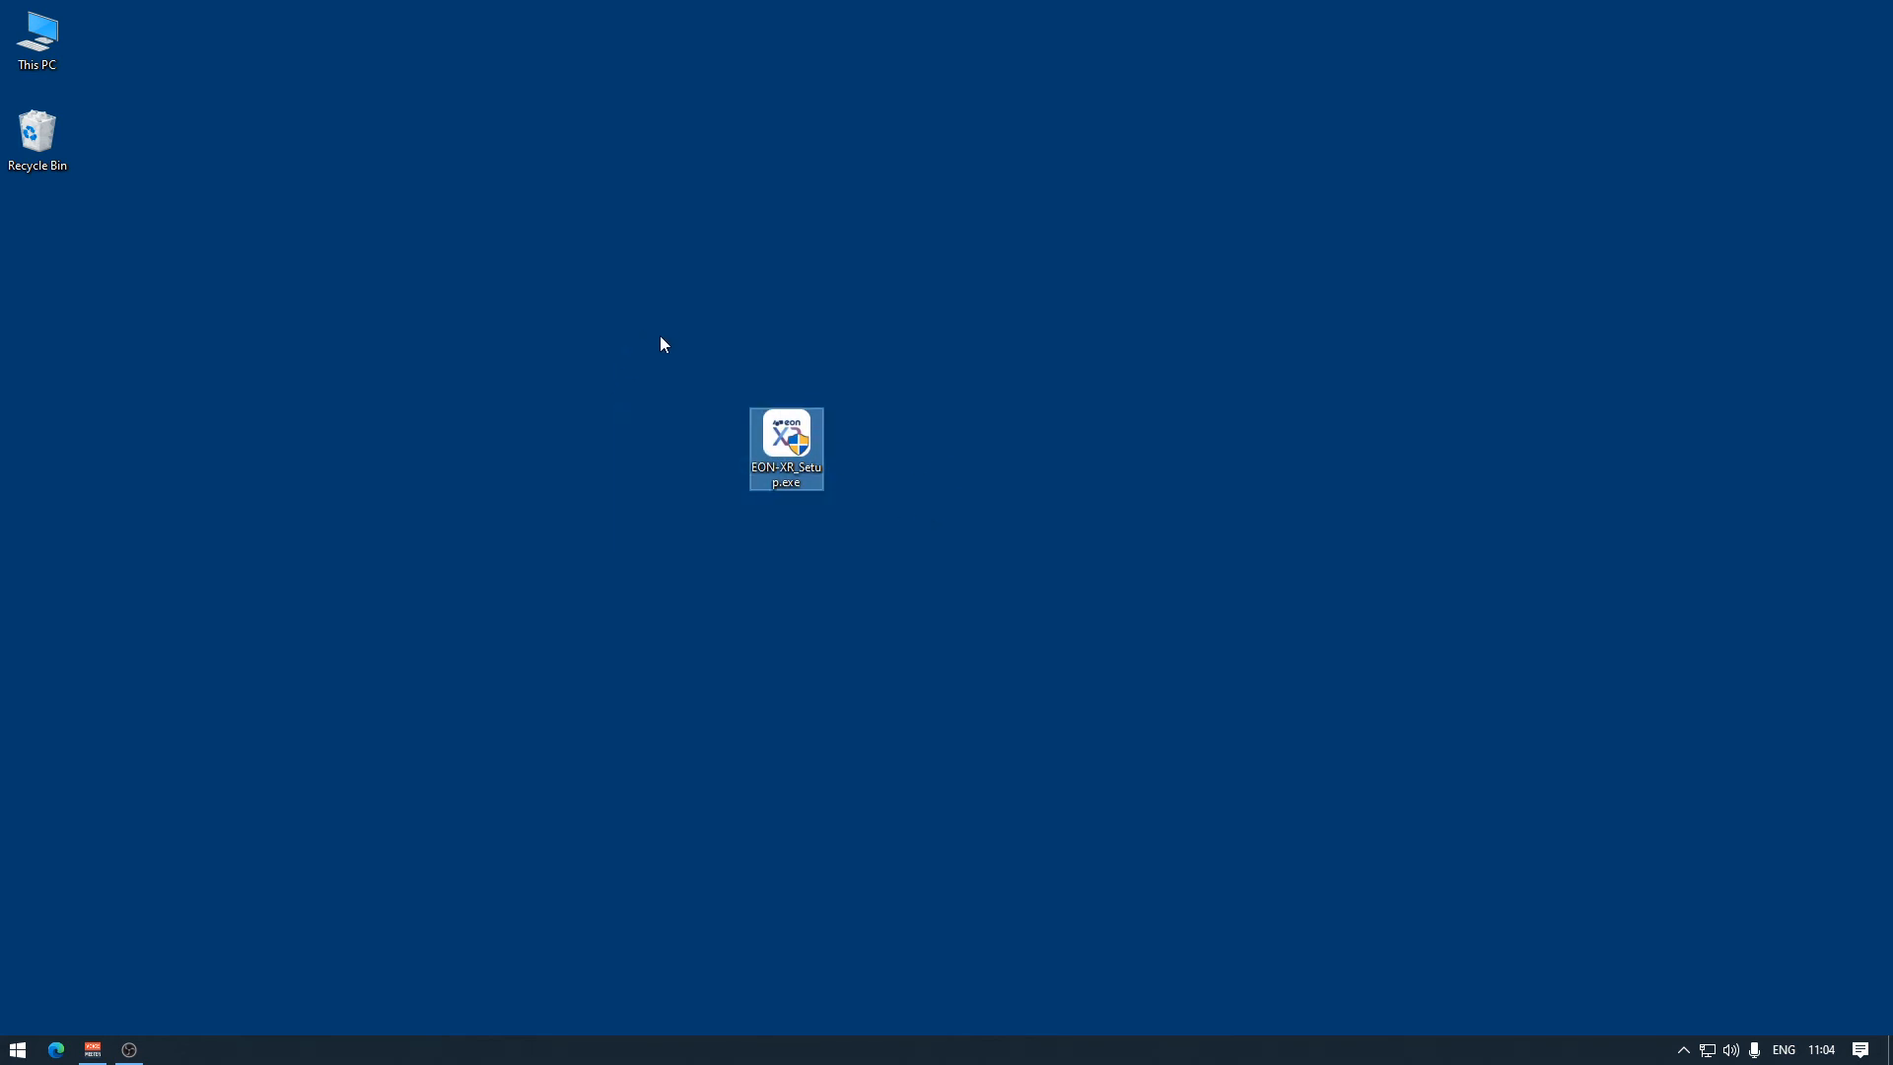